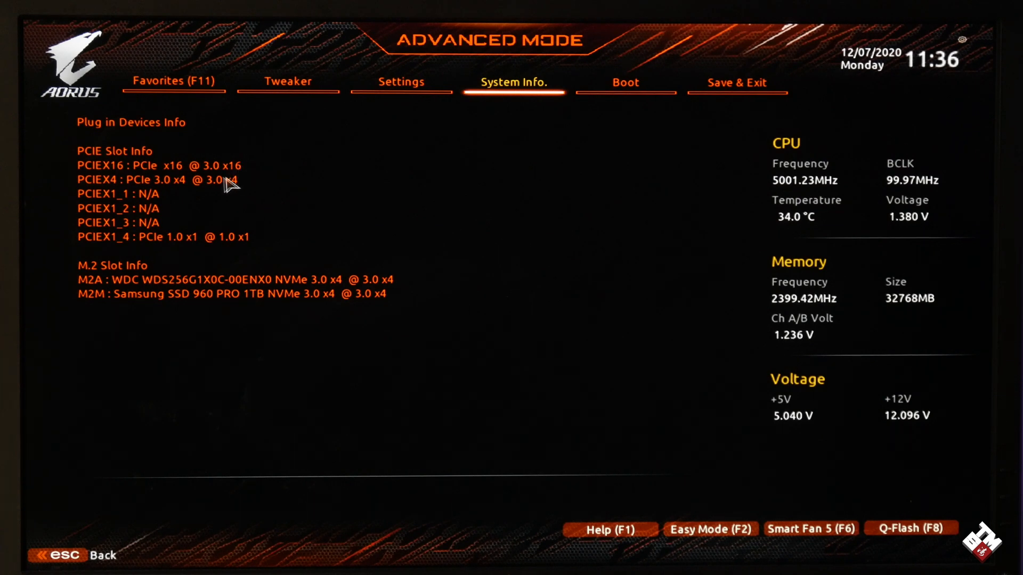
mouse_move(215, 191)
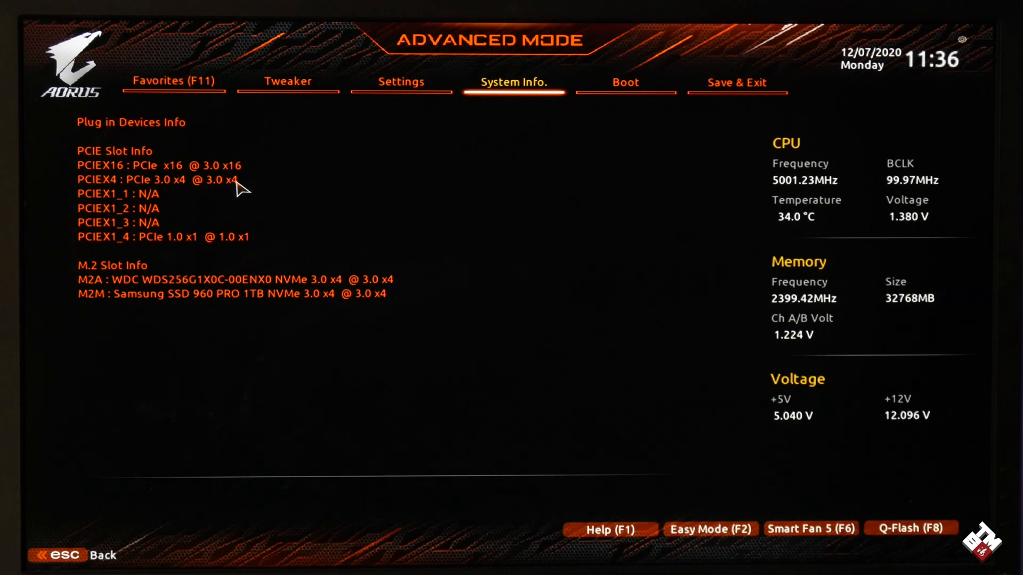
mouse_move(230, 189)
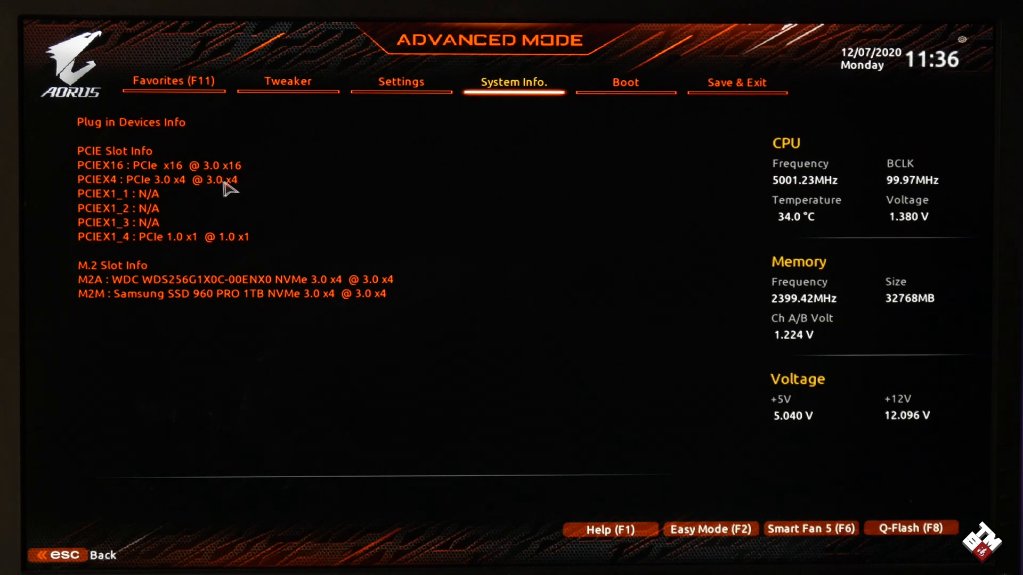
mouse_move(255, 238)
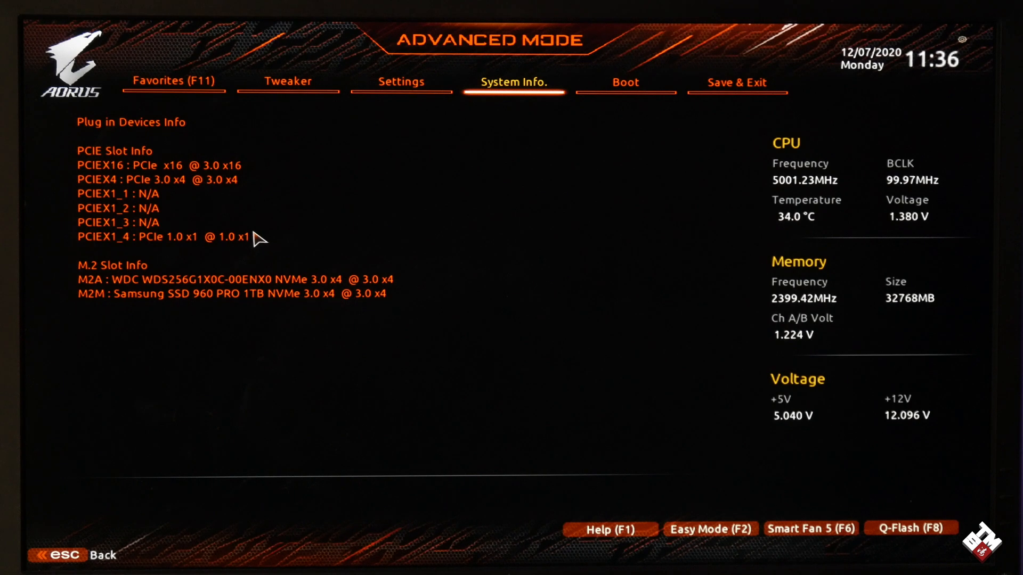
mouse_move(199, 243)
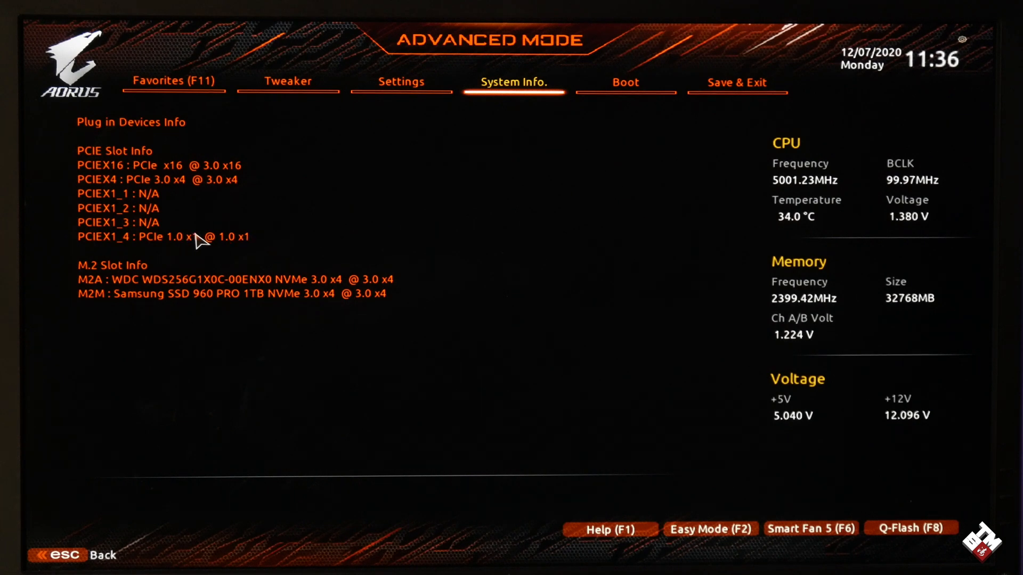
mouse_move(130, 277)
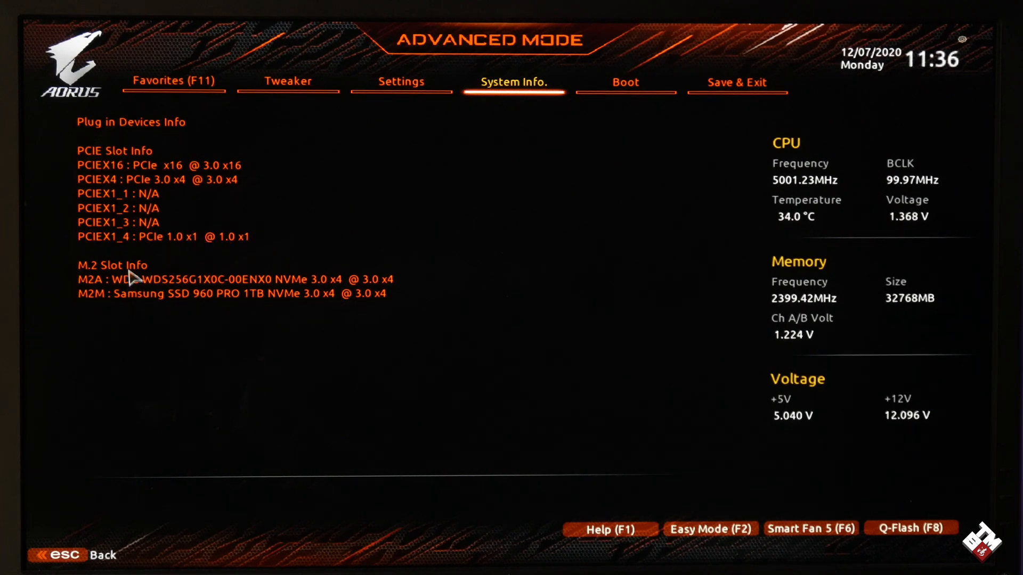
mouse_move(222, 277)
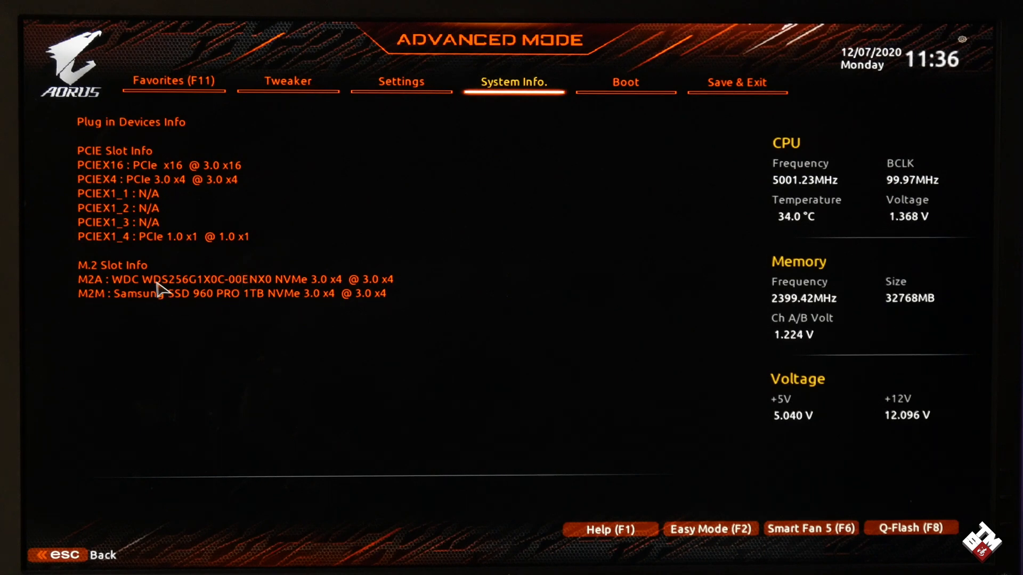
mouse_move(190, 283)
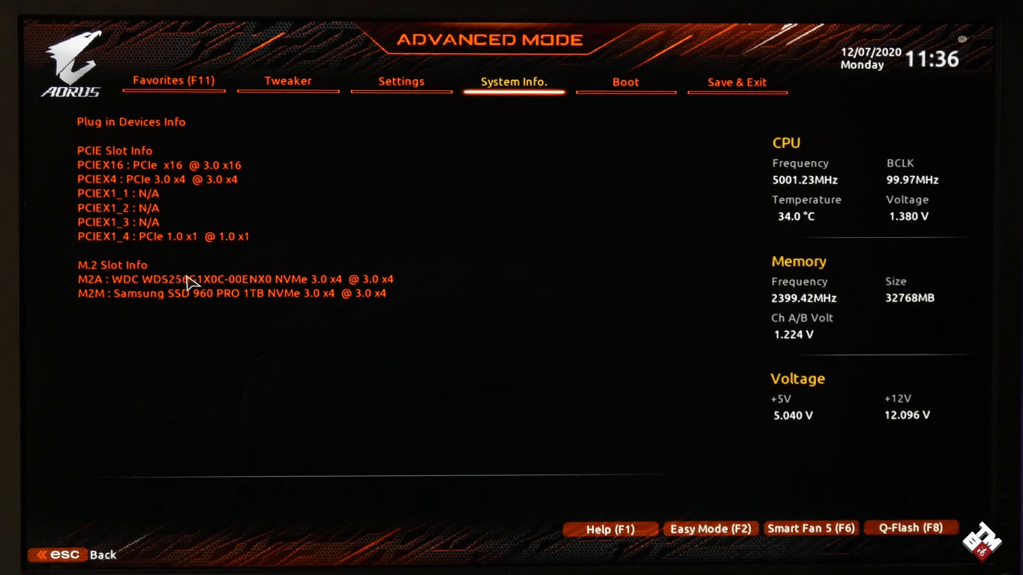
mouse_move(202, 305)
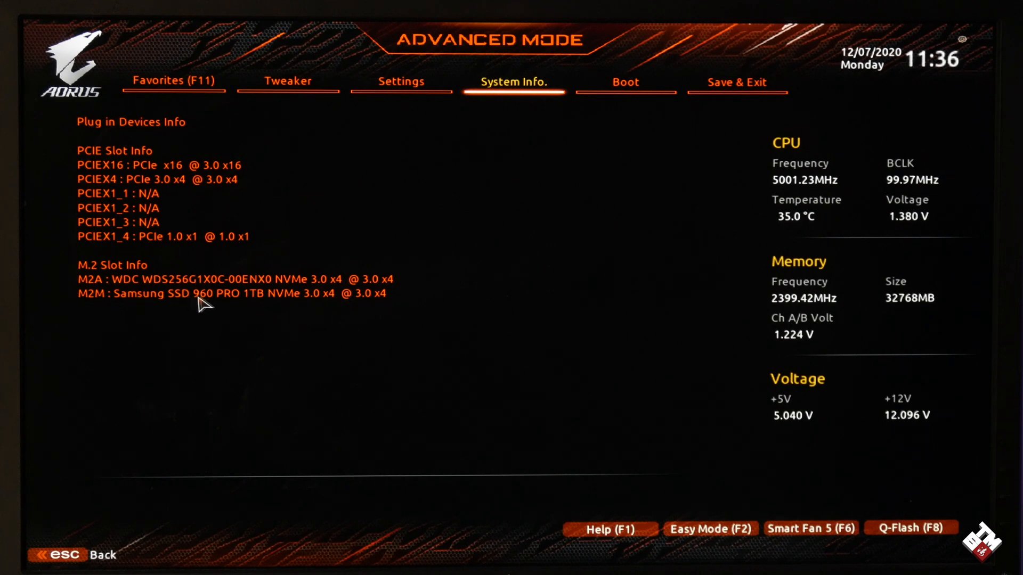
mouse_move(273, 306)
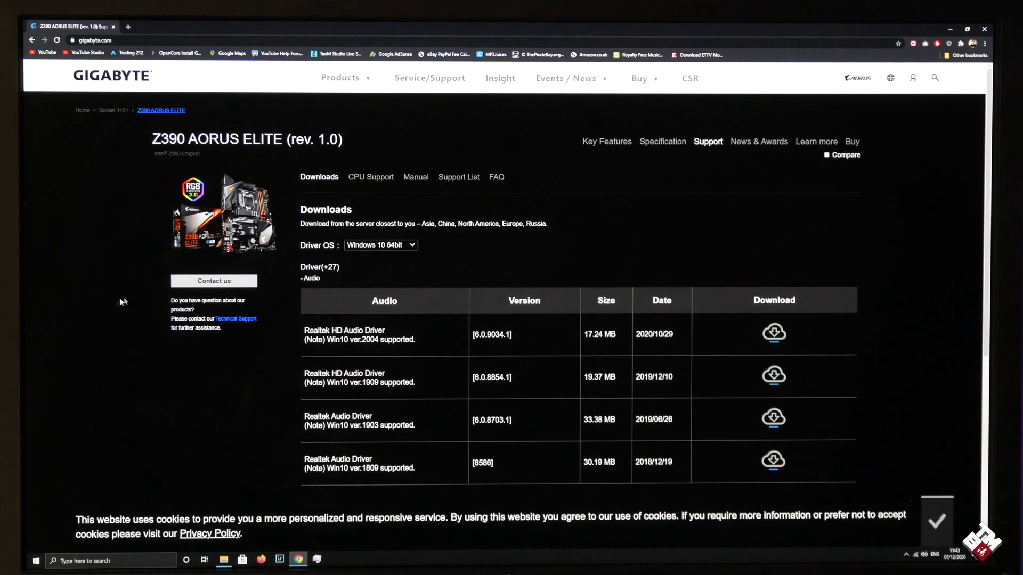
mouse_move(81, 250)
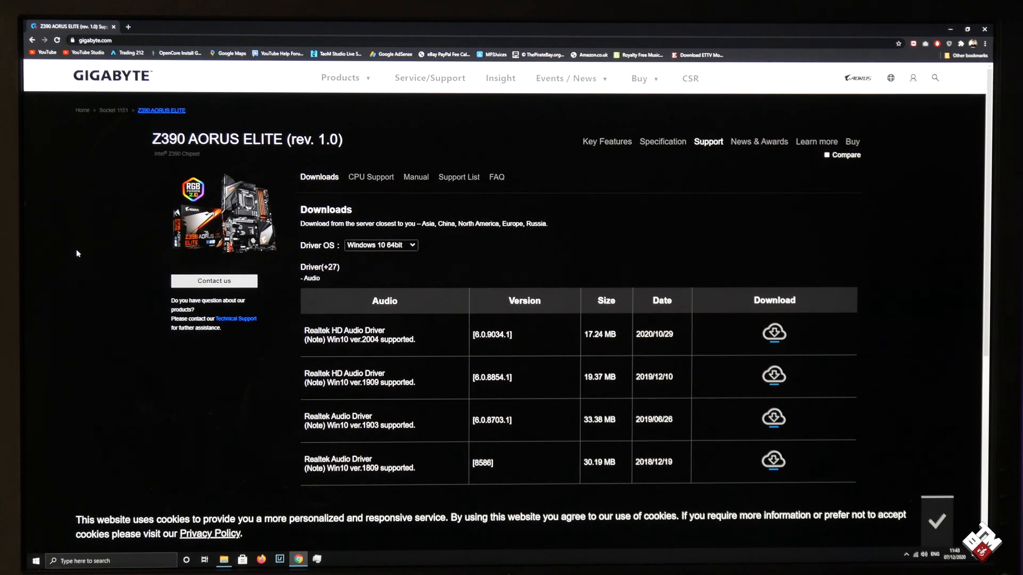
Expand the SATA RAID/AHCI driver list on the Z390 AORUS ELITE downloads page.
scroll(down, 3)
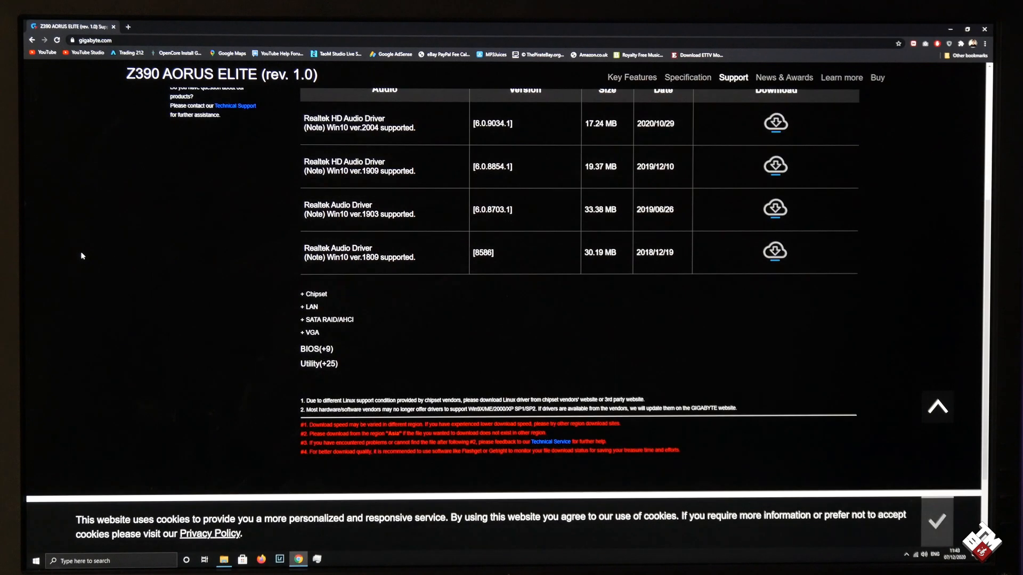
mouse_move(334, 328)
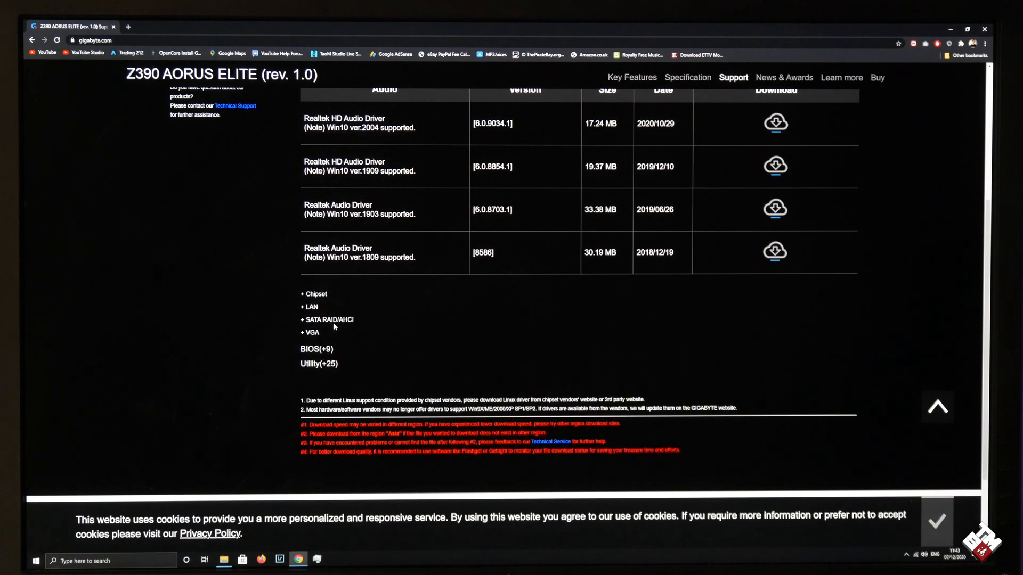
click(327, 319)
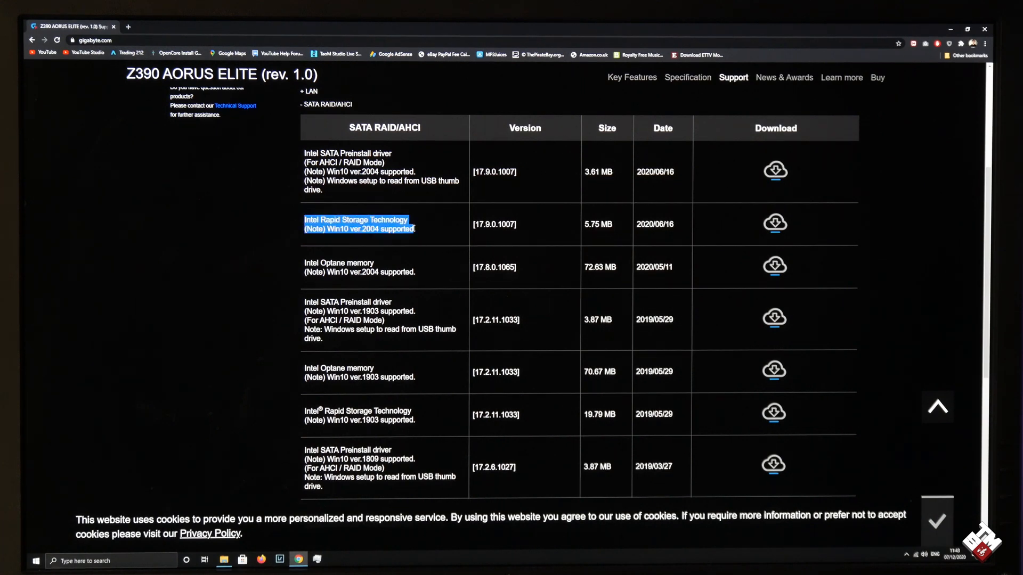
mouse_move(713, 235)
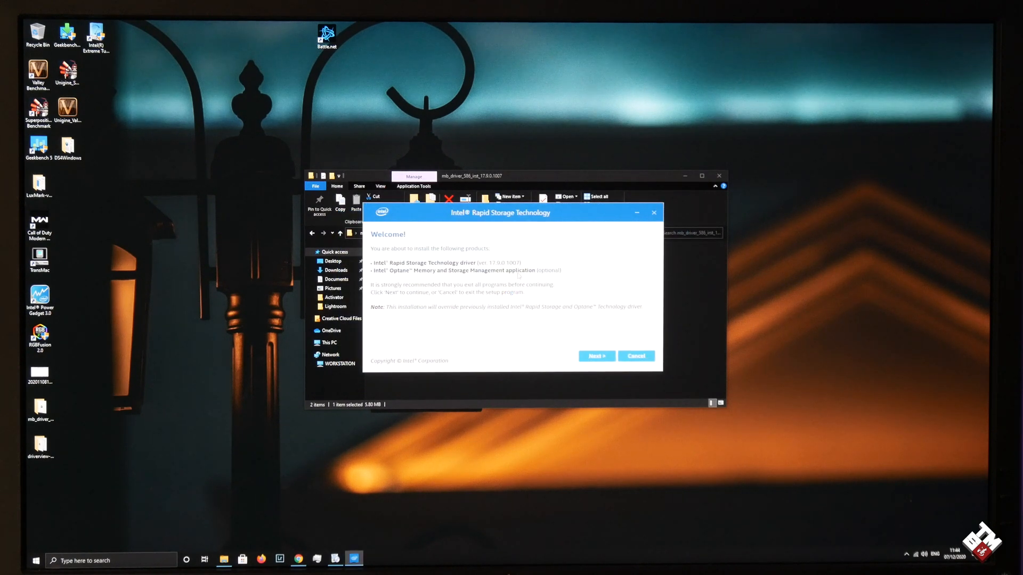
Advance the Intel RST installer past Welcome, license, Important Note, keeping the Optane app.
click(594, 356)
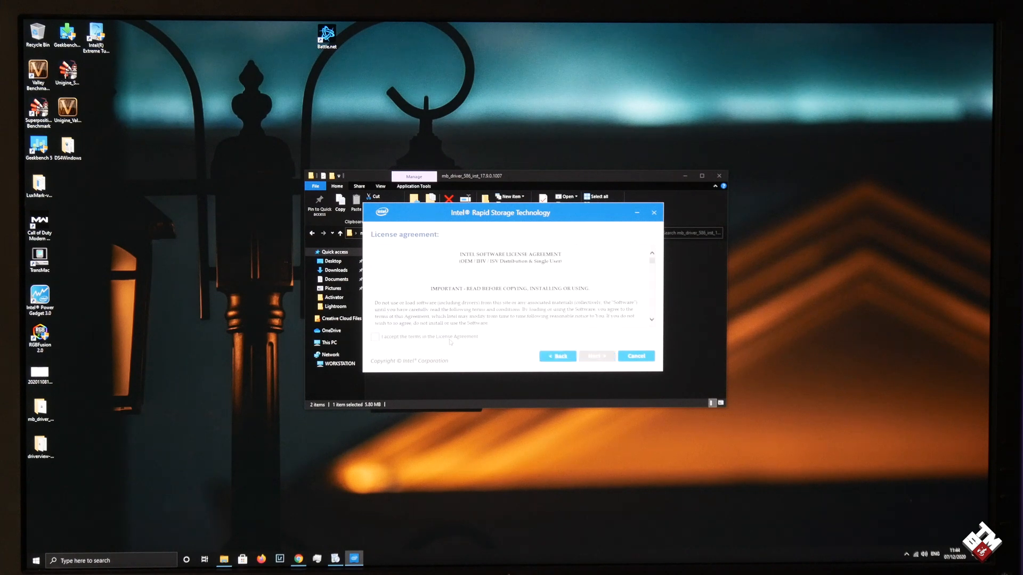
click(594, 356)
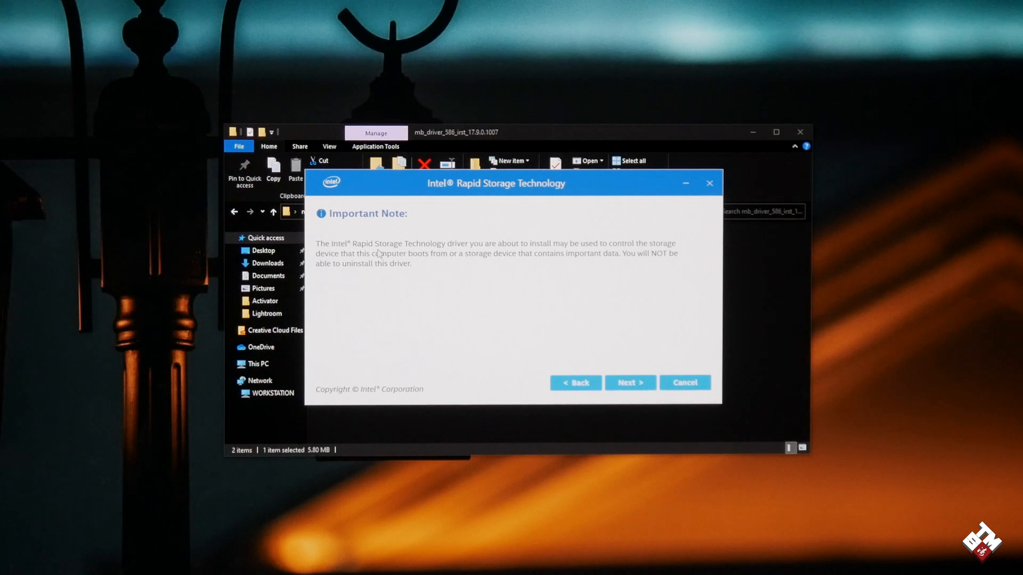
mouse_move(550, 277)
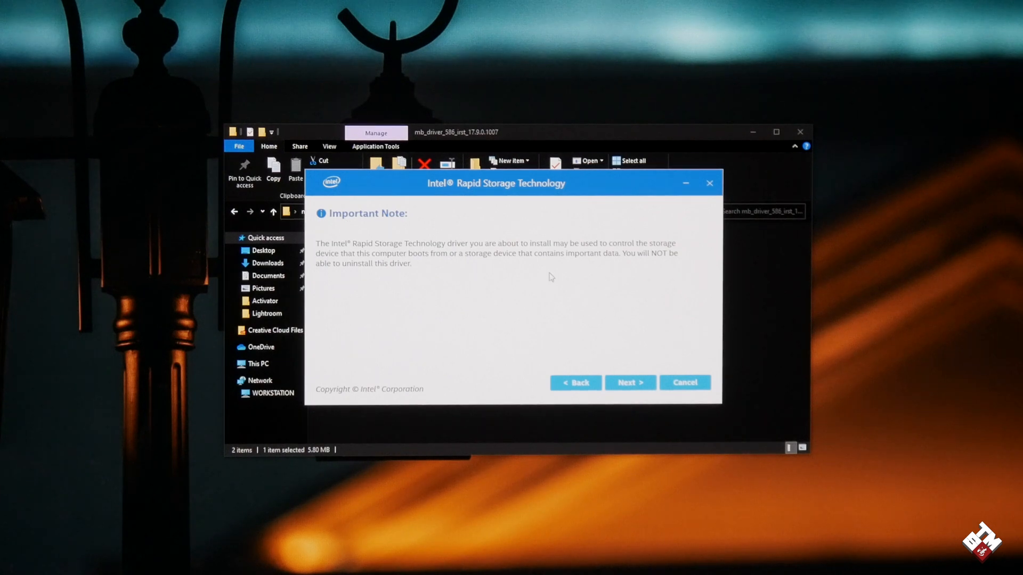
mouse_move(384, 272)
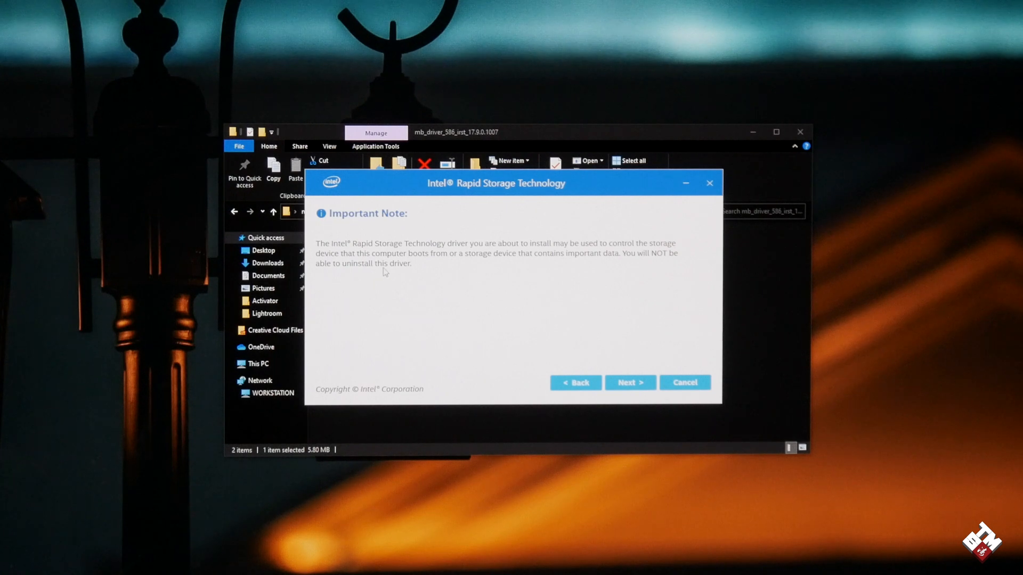
mouse_move(403, 290)
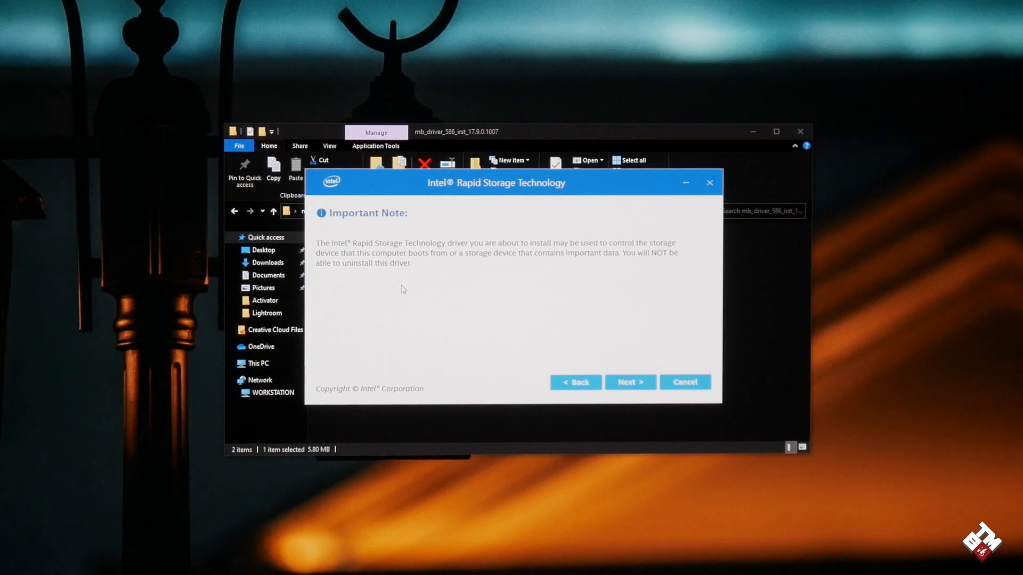
mouse_move(462, 258)
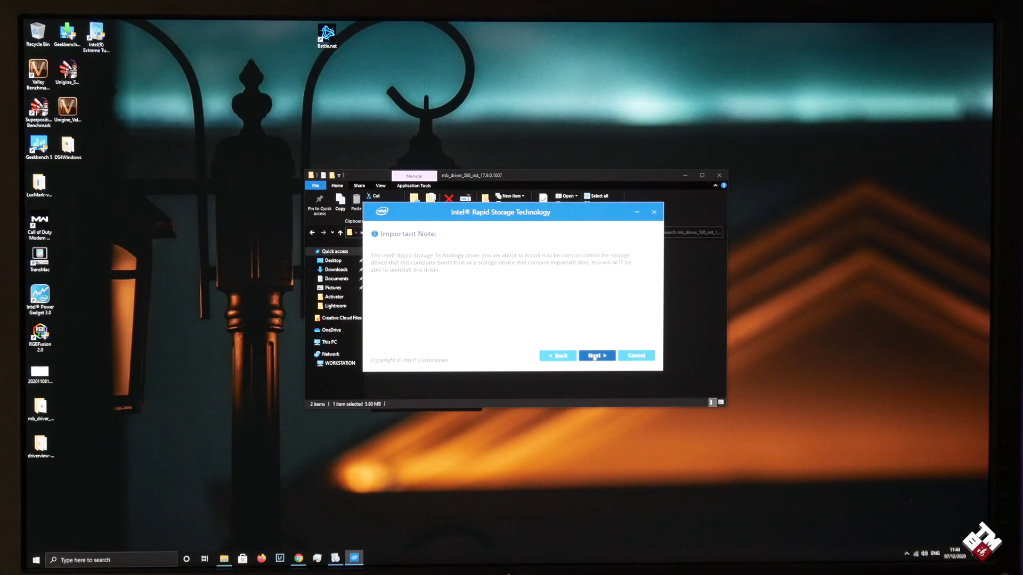
click(594, 356)
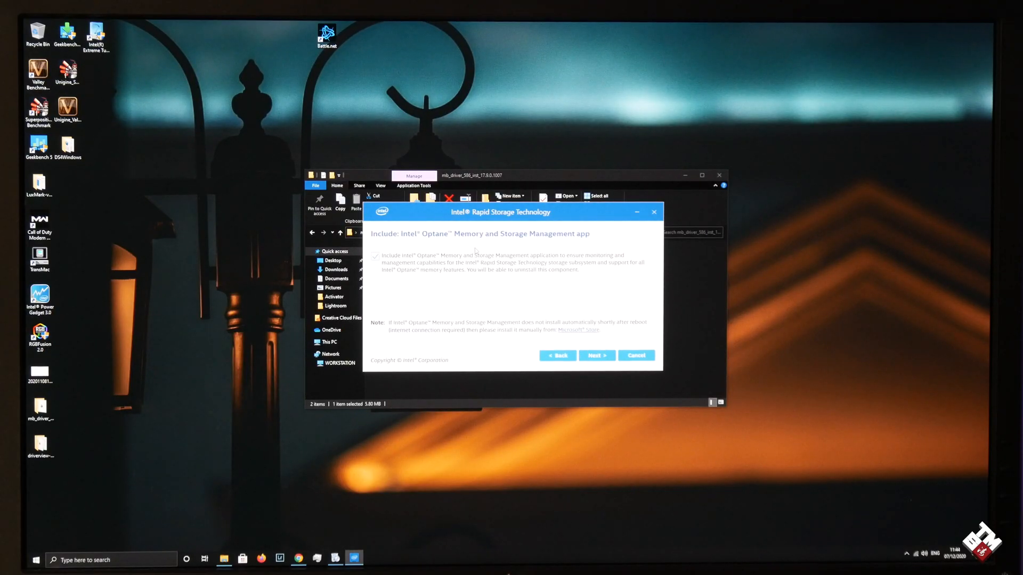
mouse_move(596, 356)
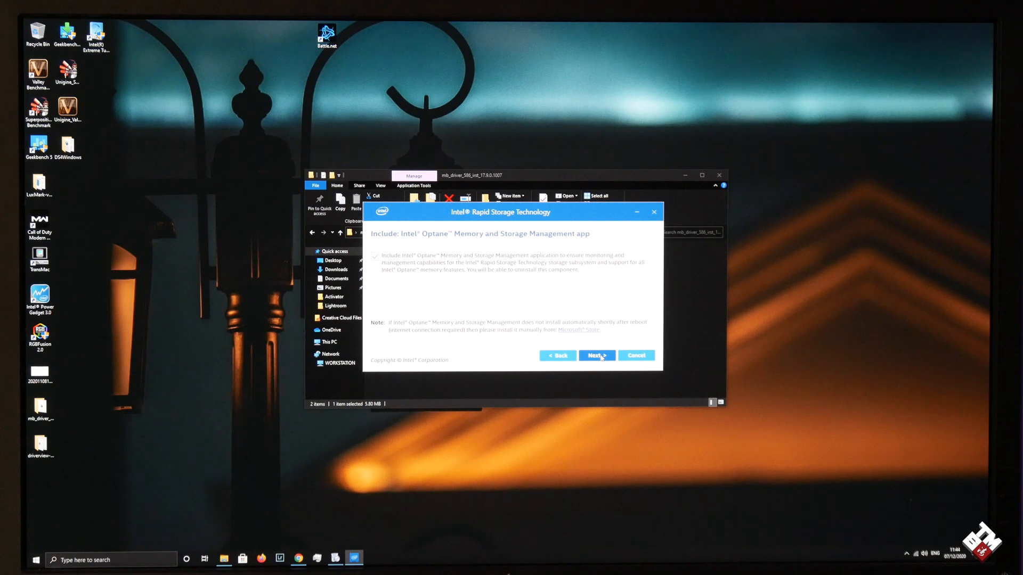
click(595, 356)
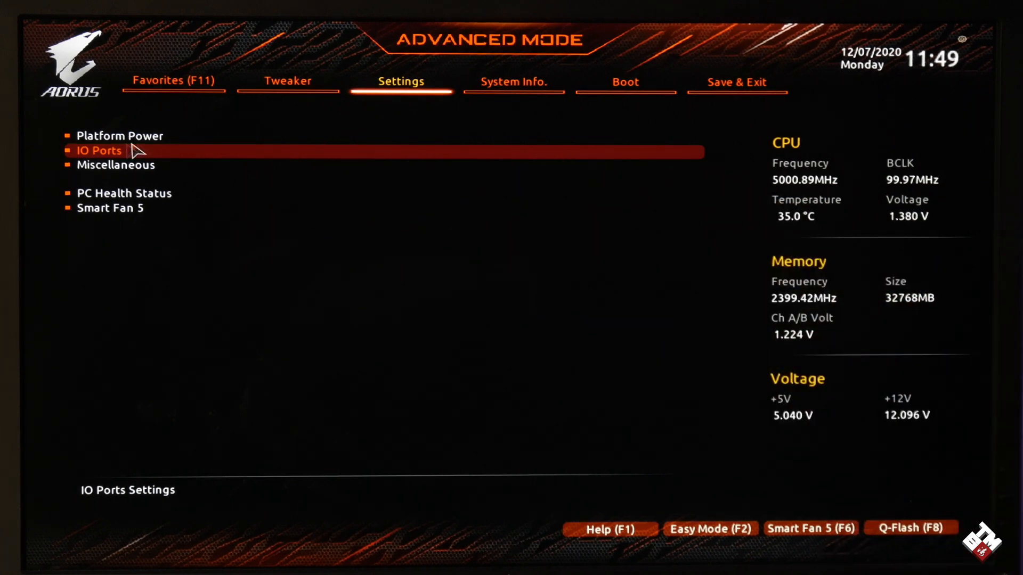
Navigate Settings > IO Ports to the SATA And RST Configuration page.
click(99, 150)
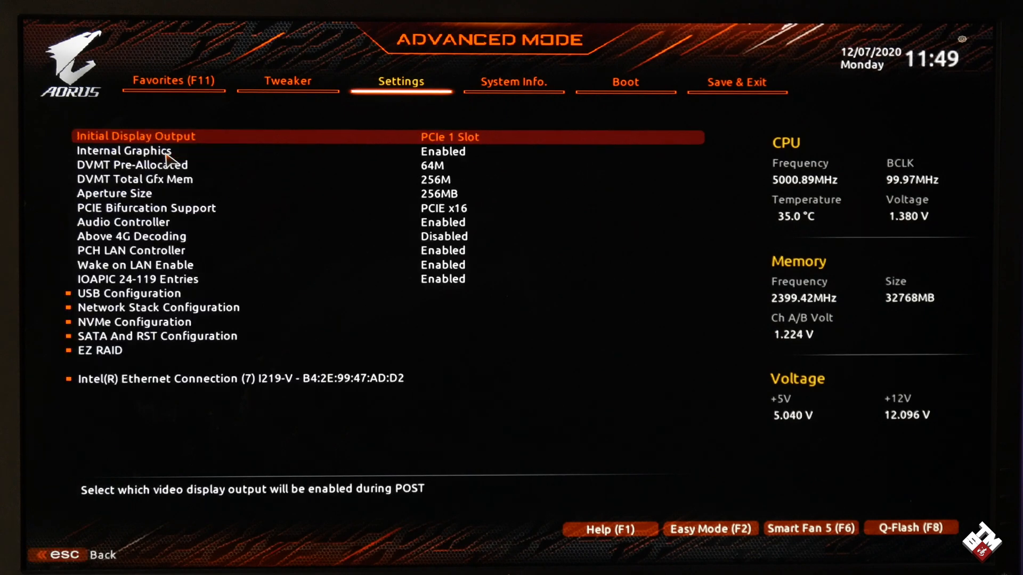
mouse_move(156, 339)
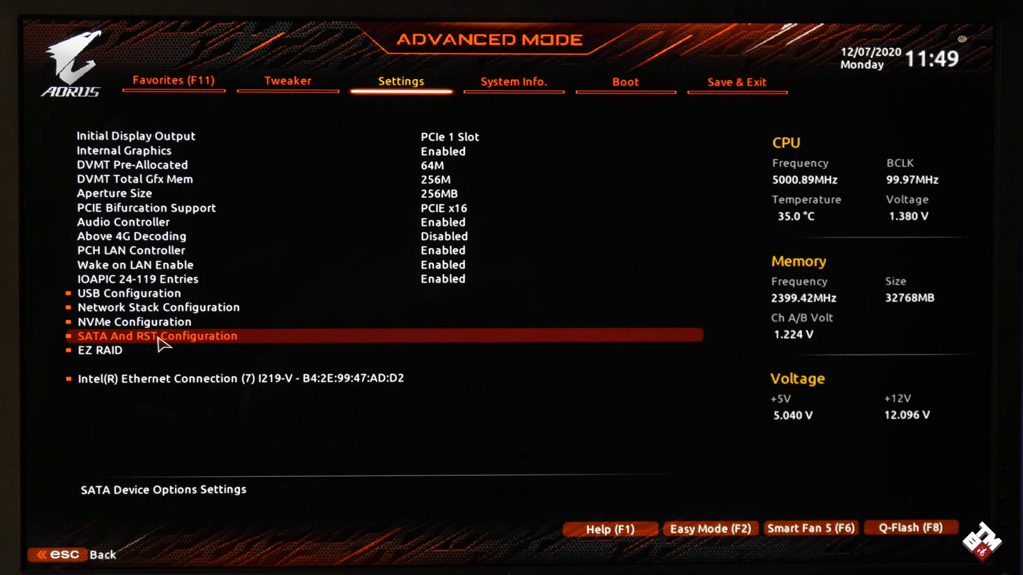
click(158, 335)
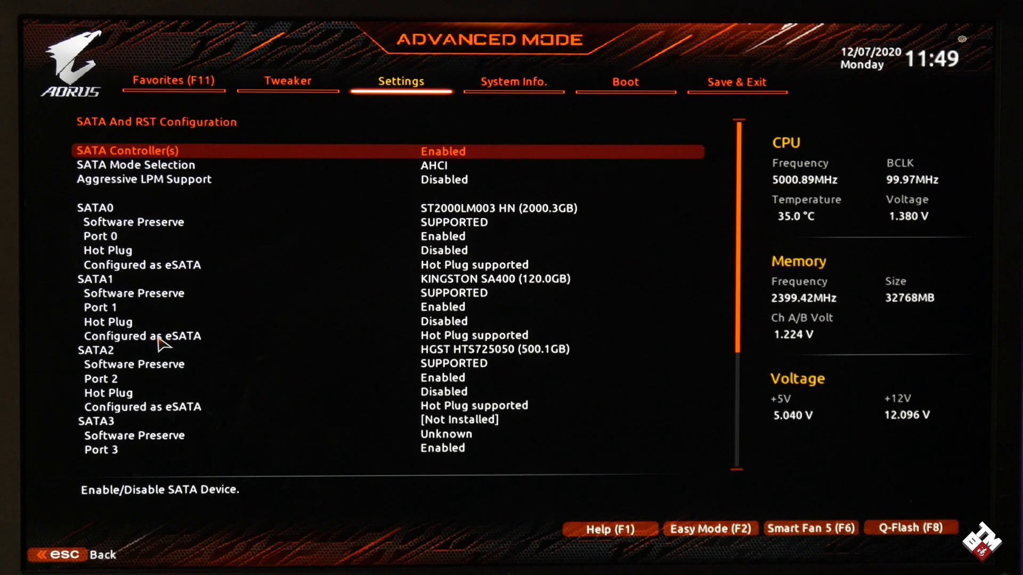
Set SATA Mode Selection to Intel RST Premium.
key(Down)
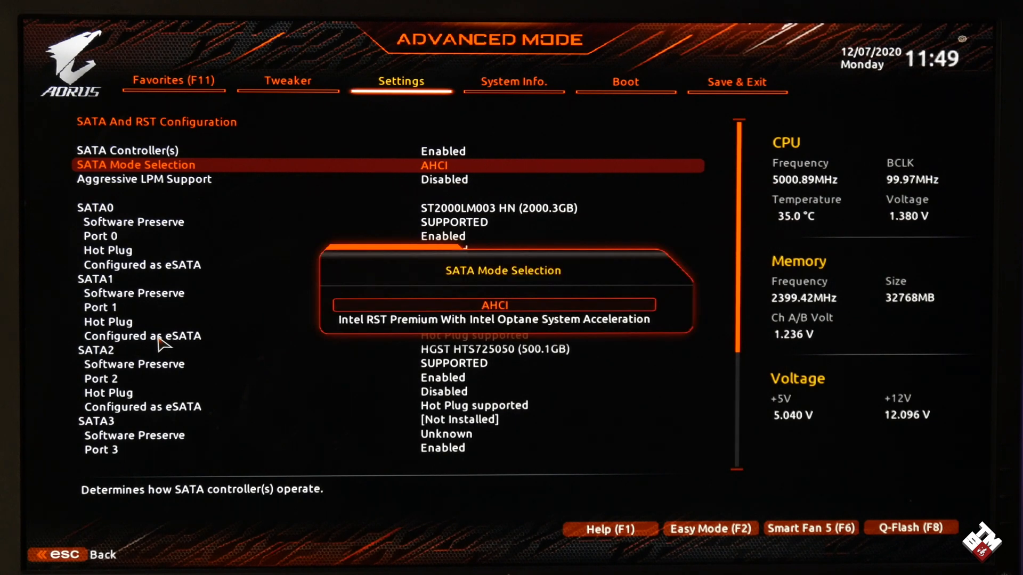
key(Down)
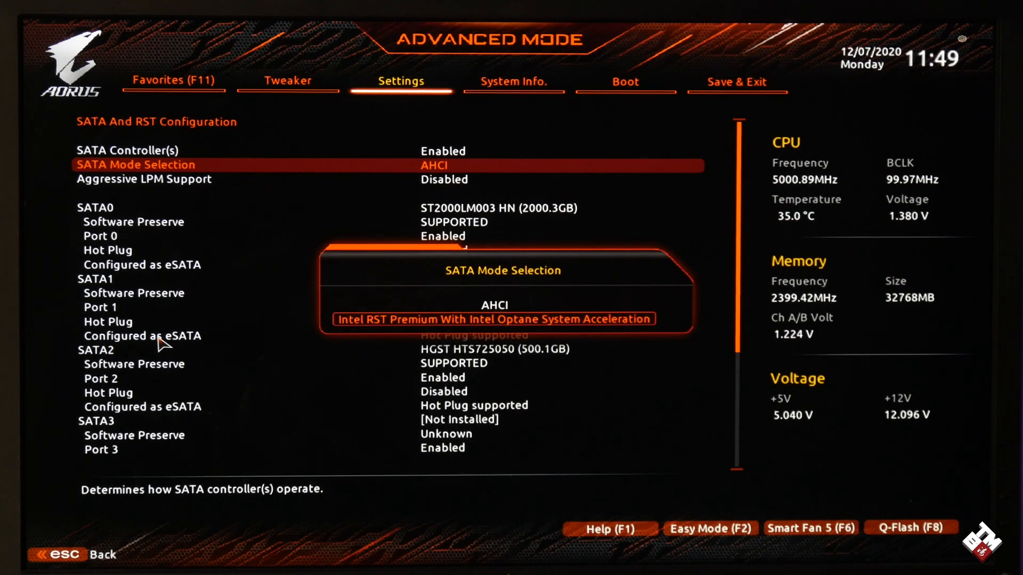
click(494, 318)
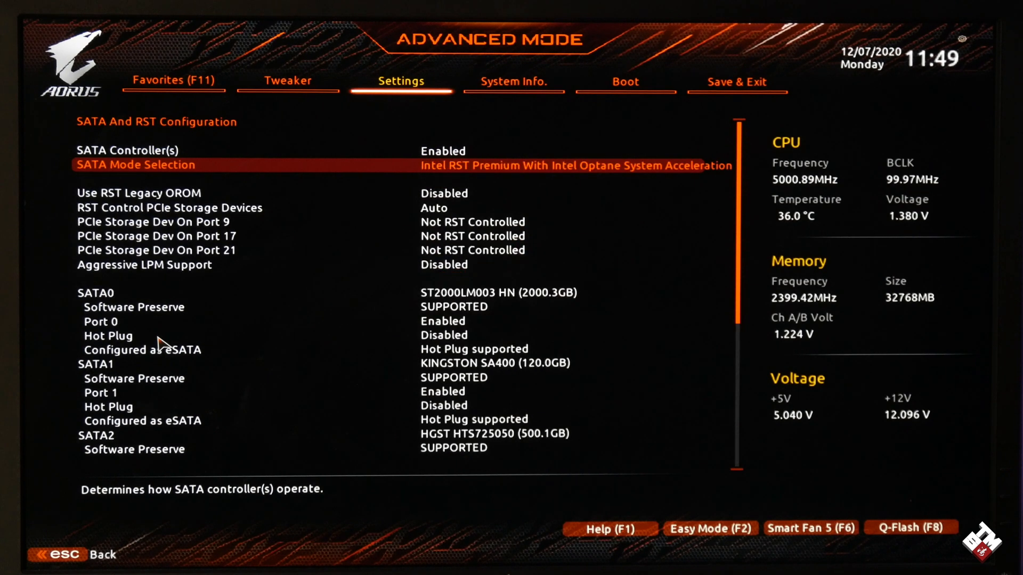
Set PCIe Storage Dev On Port 9, 17 and 21 to RST Controlled.
key(down)
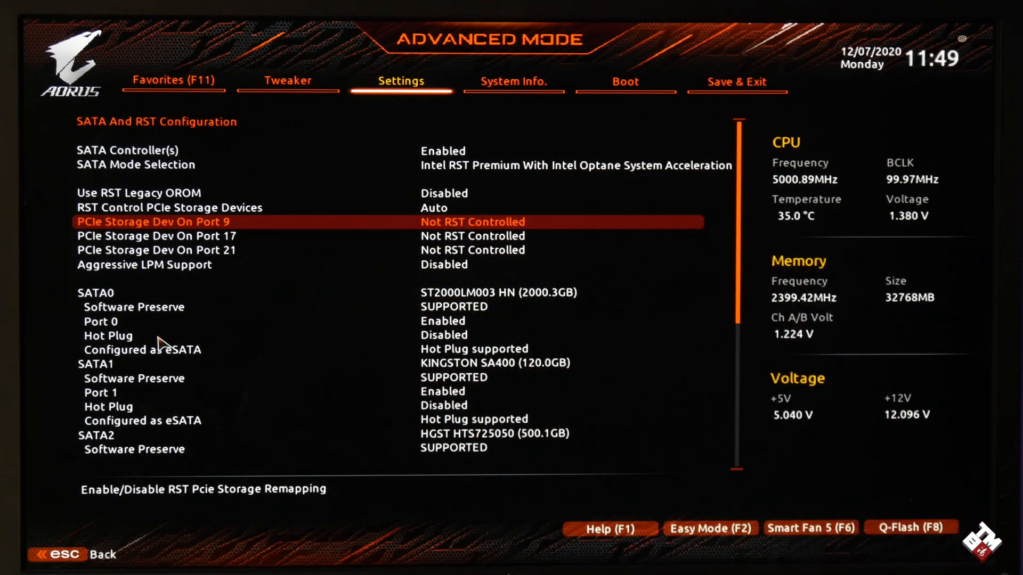
click(473, 221)
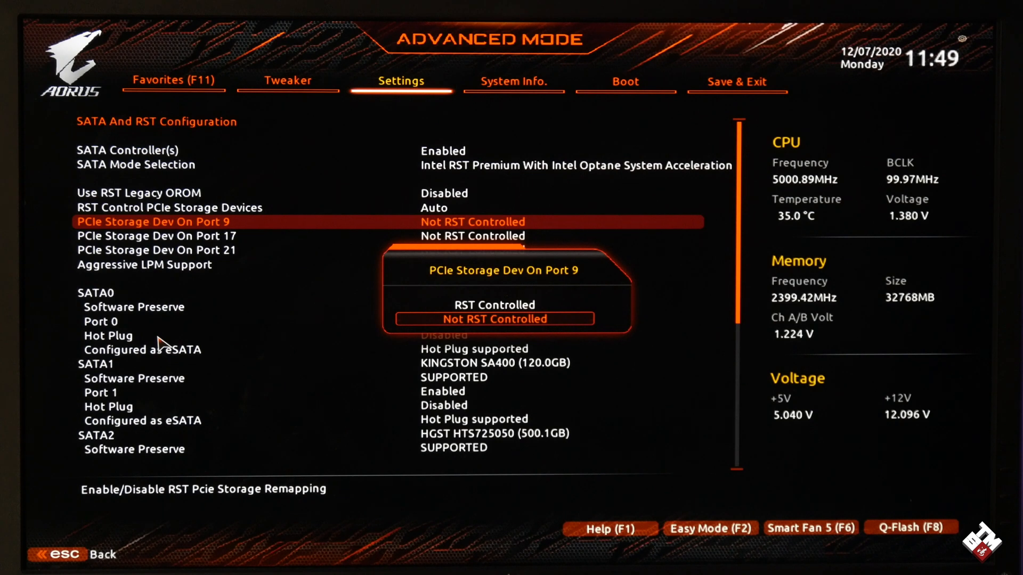
click(494, 305)
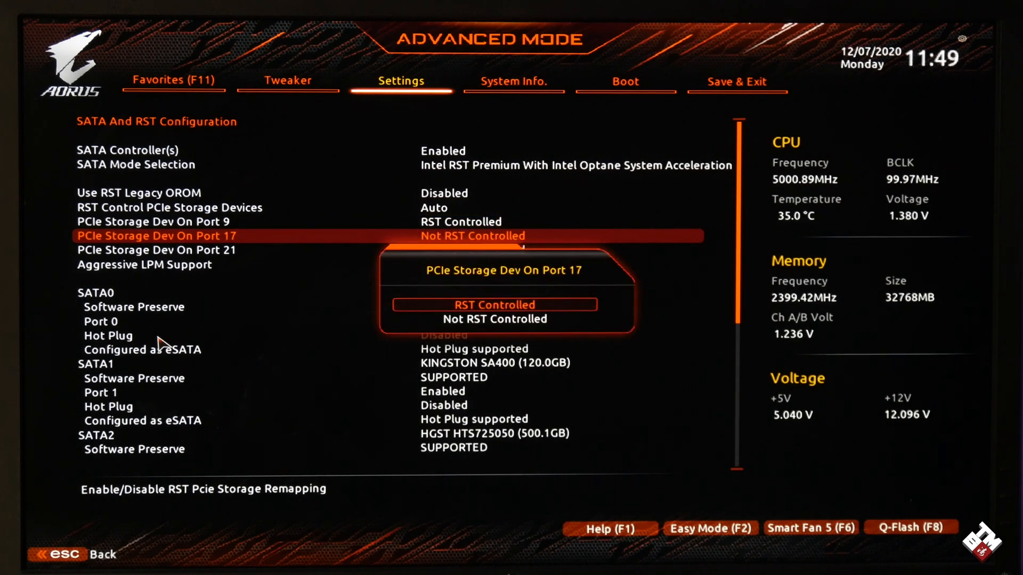
click(494, 303)
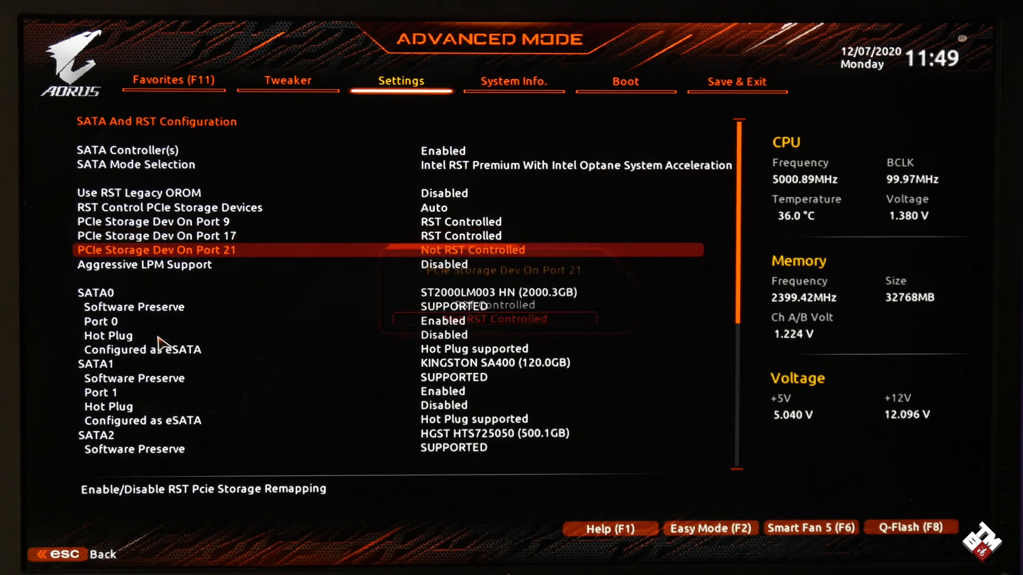
click(495, 319)
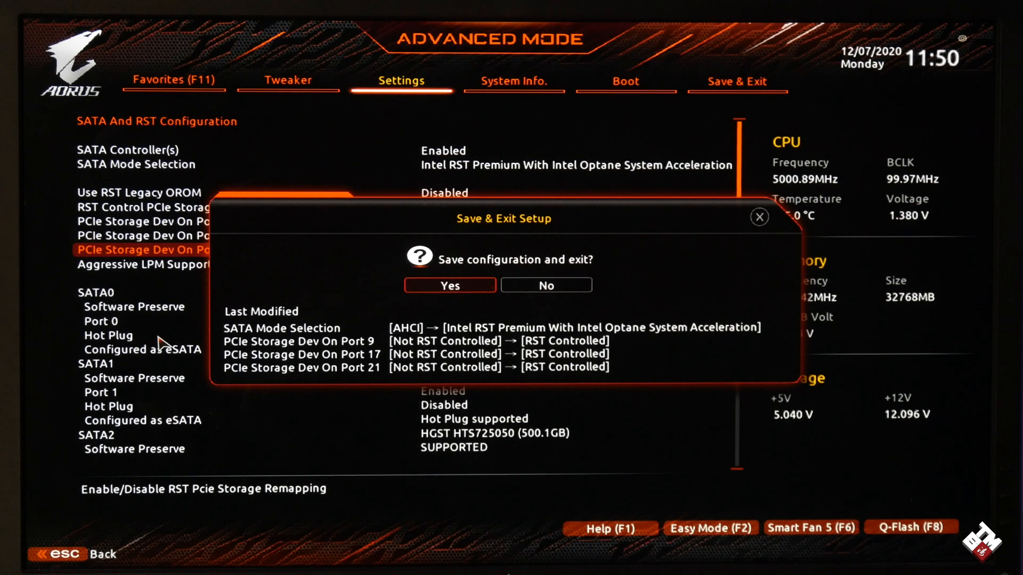
Confirm Yes in Save & Exit Setup to store the RST settings.
click(449, 286)
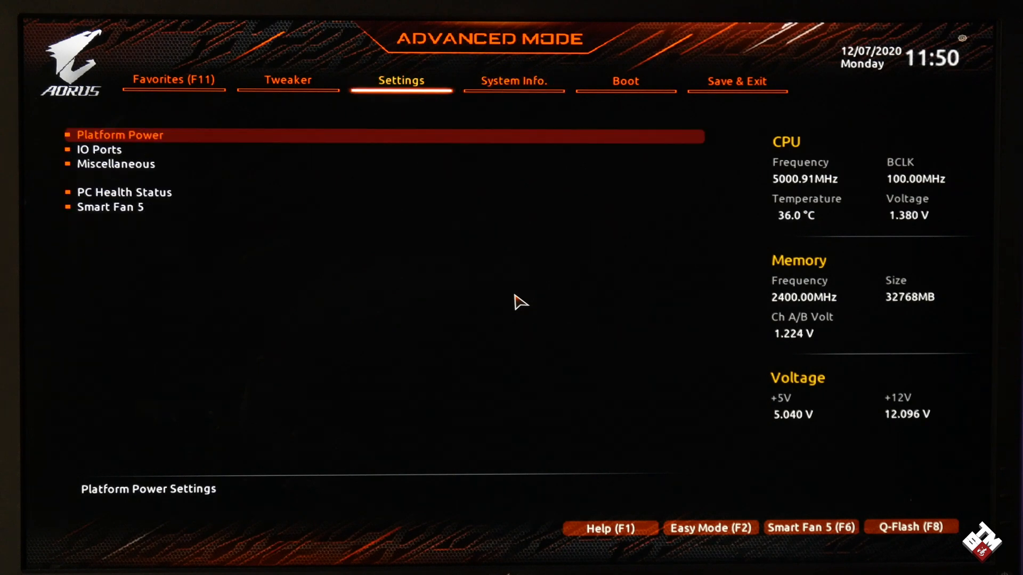
Revisit IO Ports > SATA And RST Configuration to confirm the RST settings persisted.
click(99, 149)
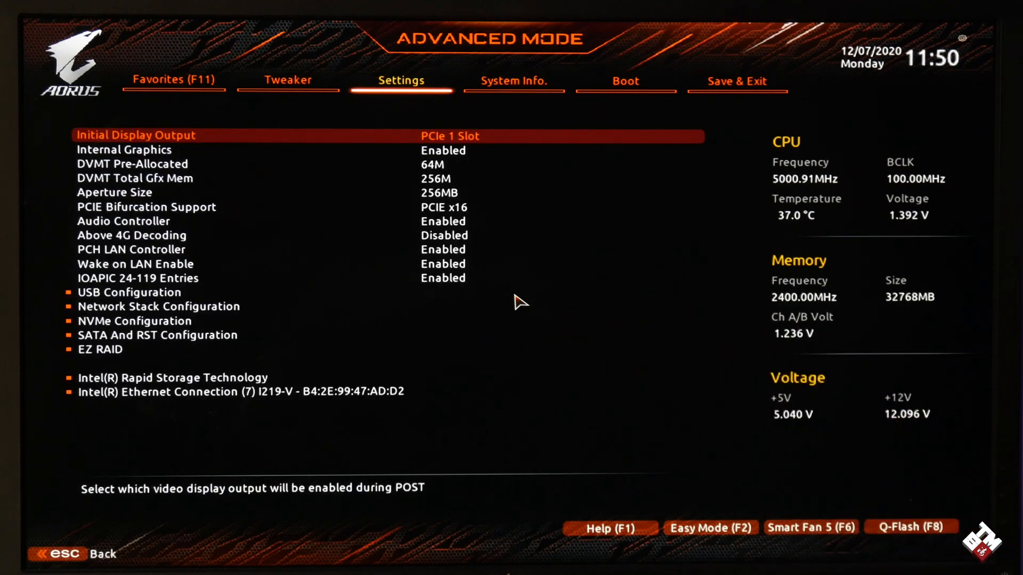
key(Down)
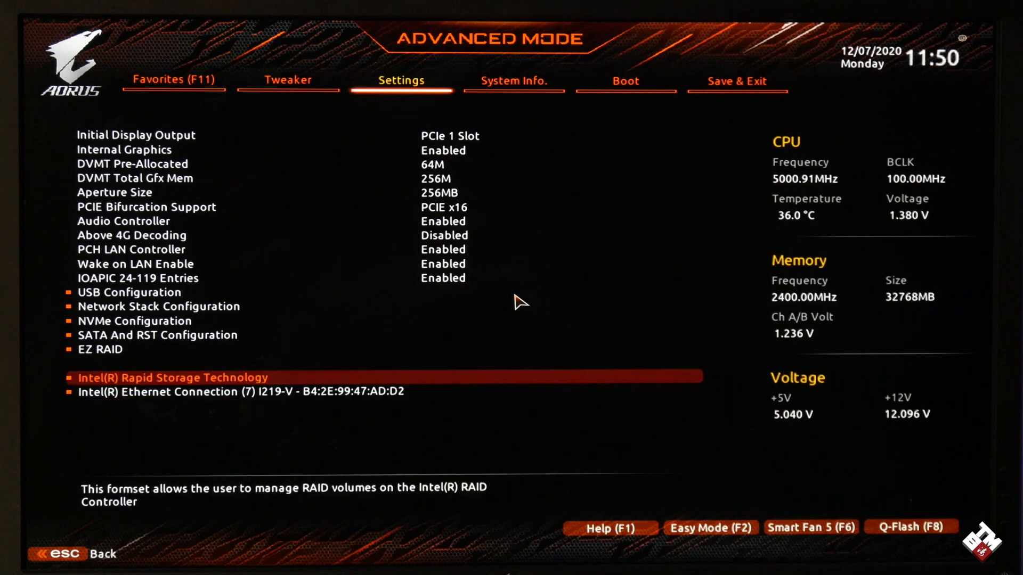
click(158, 335)
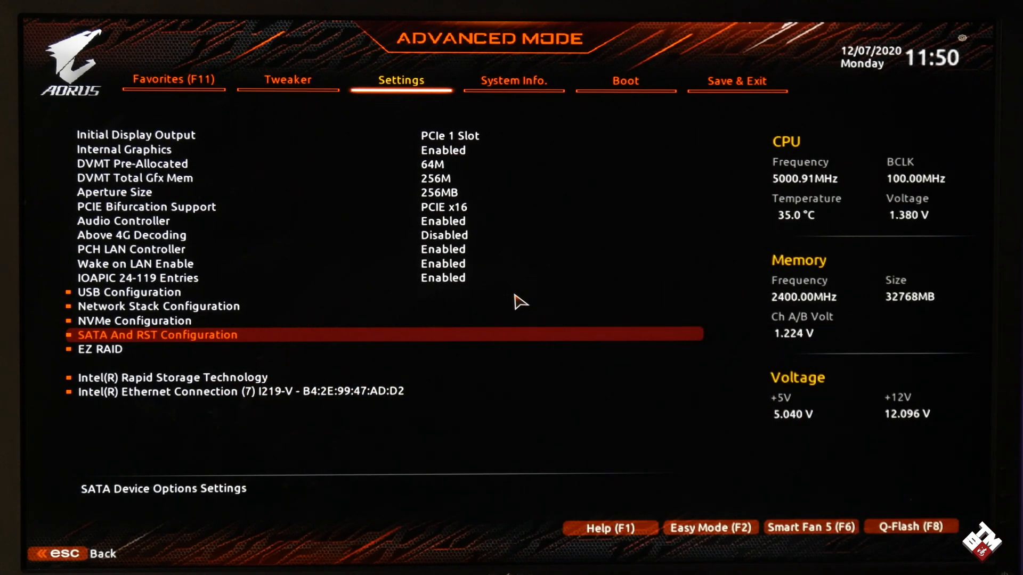
click(156, 335)
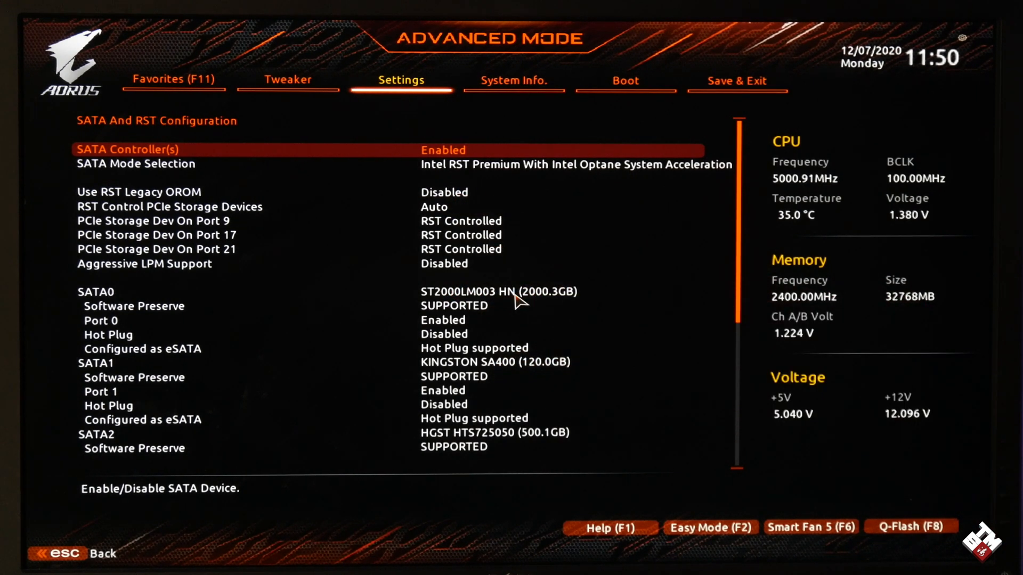
Enter Intel(R) Rapid Storage Technology and review the listed physical disks.
key(Down)
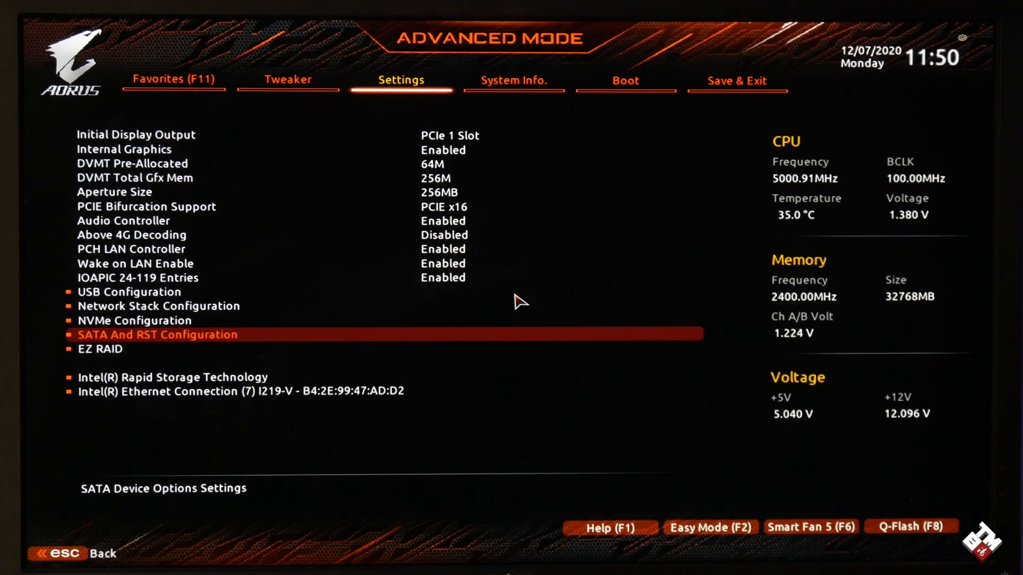
key(down)
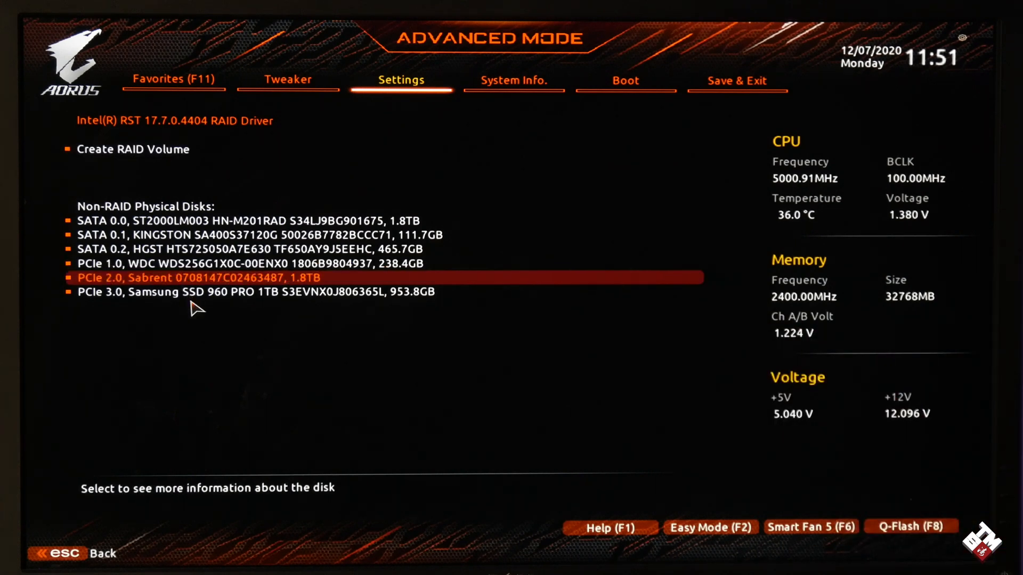
key(Down)
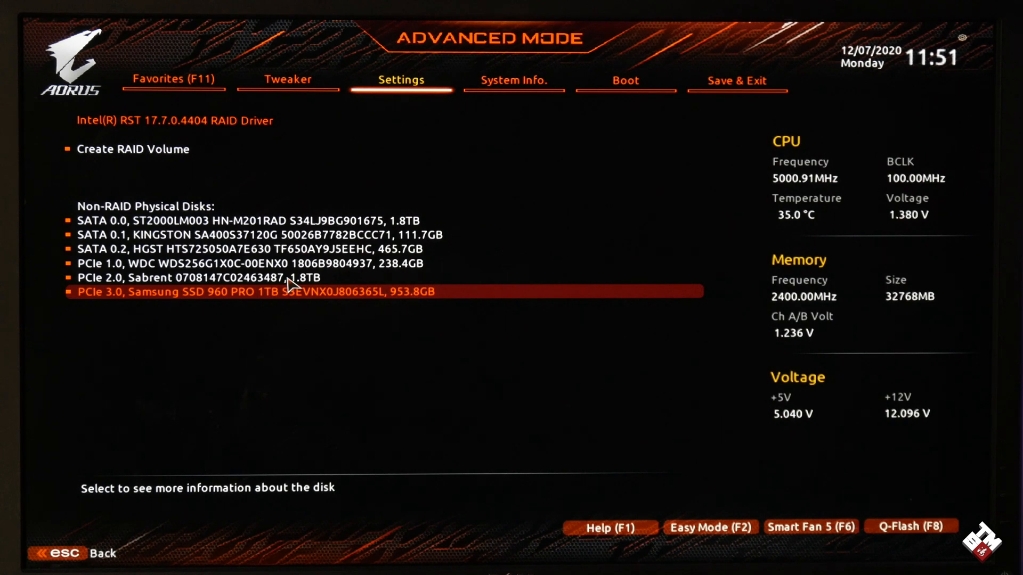
mouse_move(277, 300)
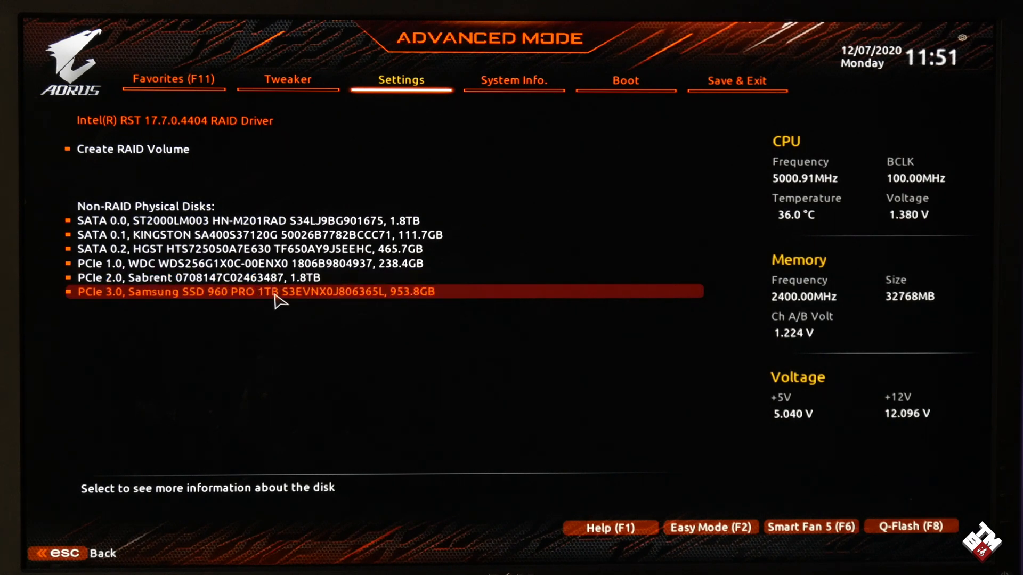
mouse_move(185, 175)
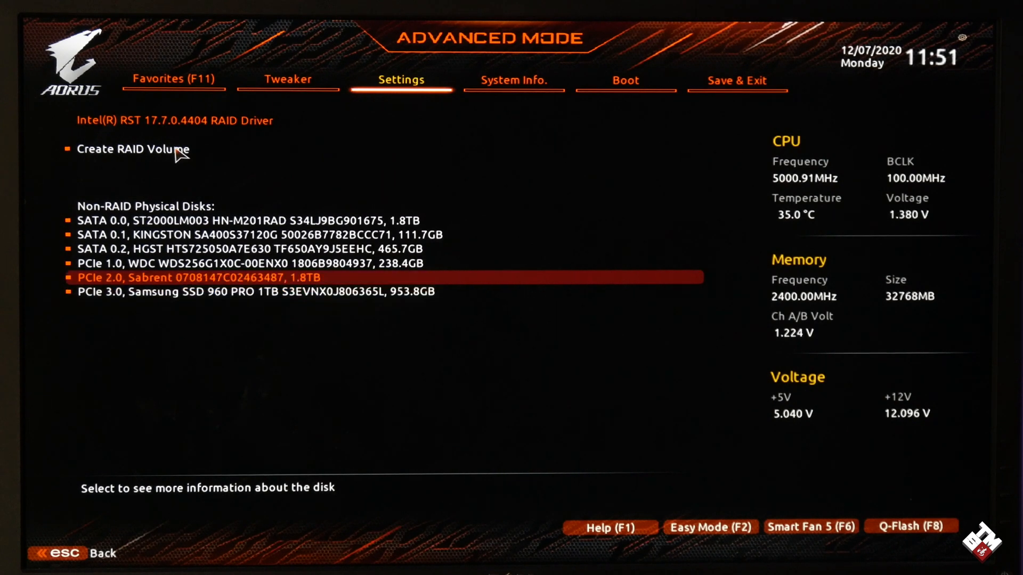
Start Create RAID Volume and name the new volume 'test'.
key(Up)
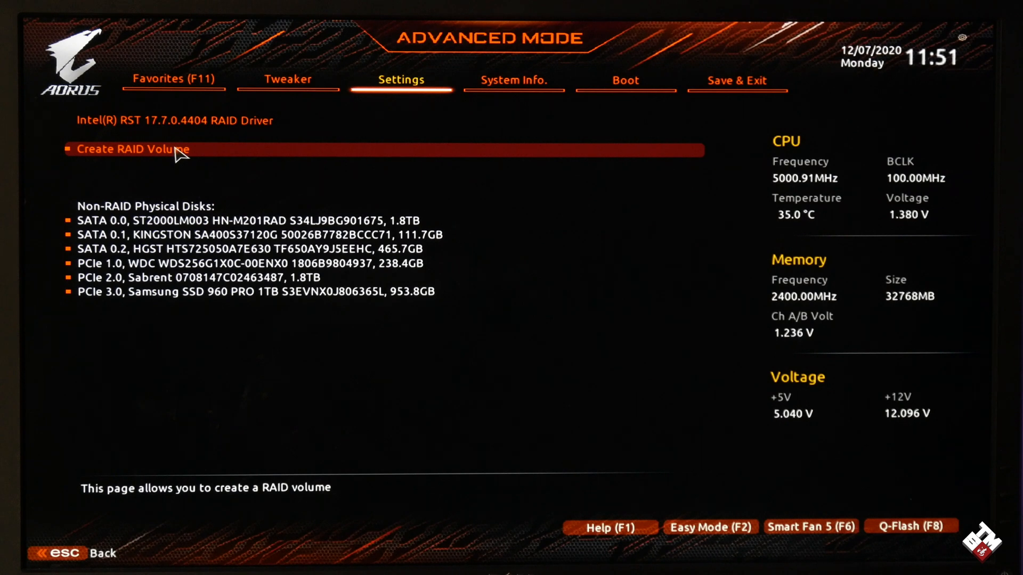
mouse_move(309, 26)
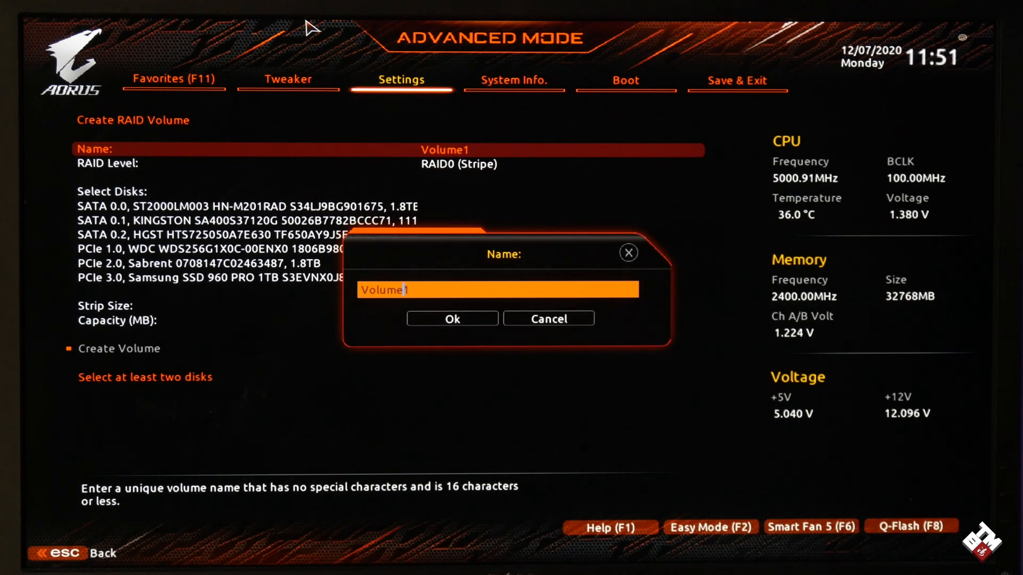
key(Backspace)
text(t)
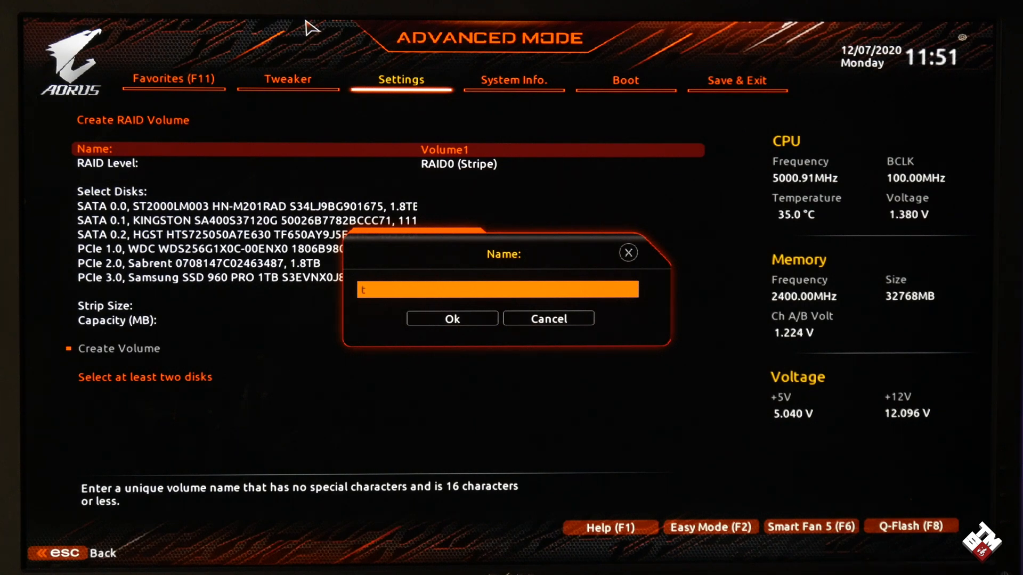
text(e)
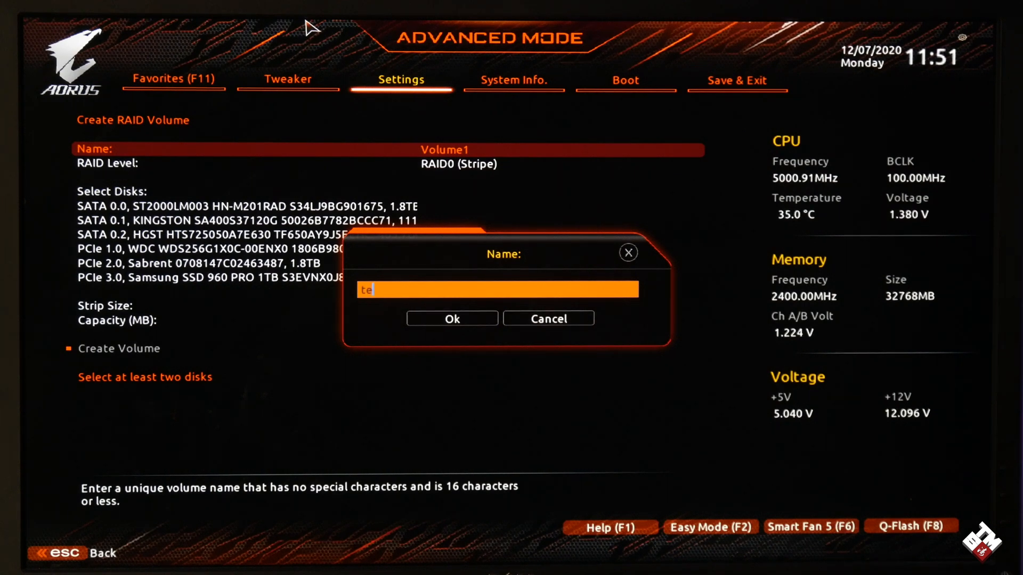
click(451, 319)
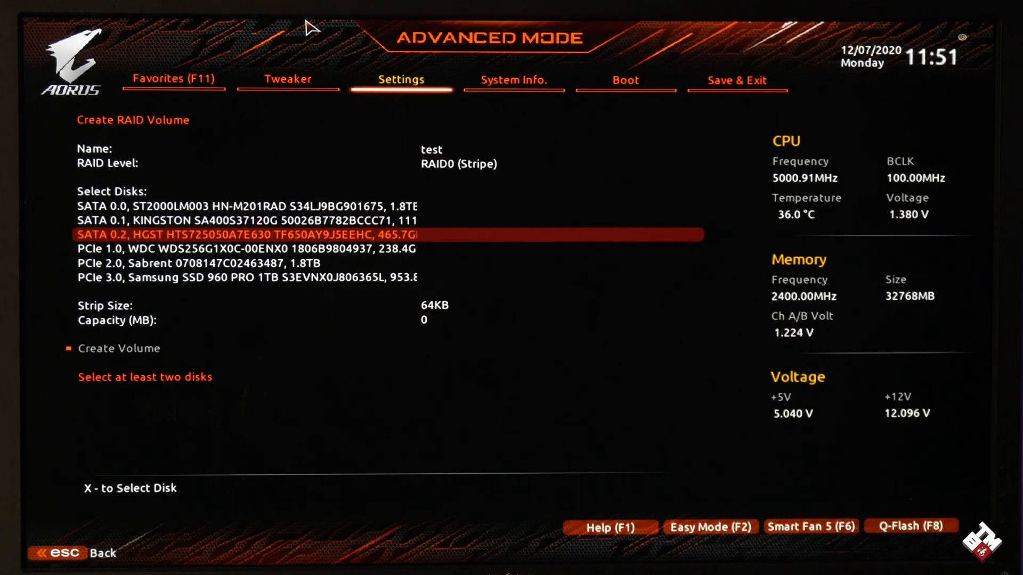
Select the three PCIe disks, keep RAID0 (Stripe), and create the volume.
key(down)
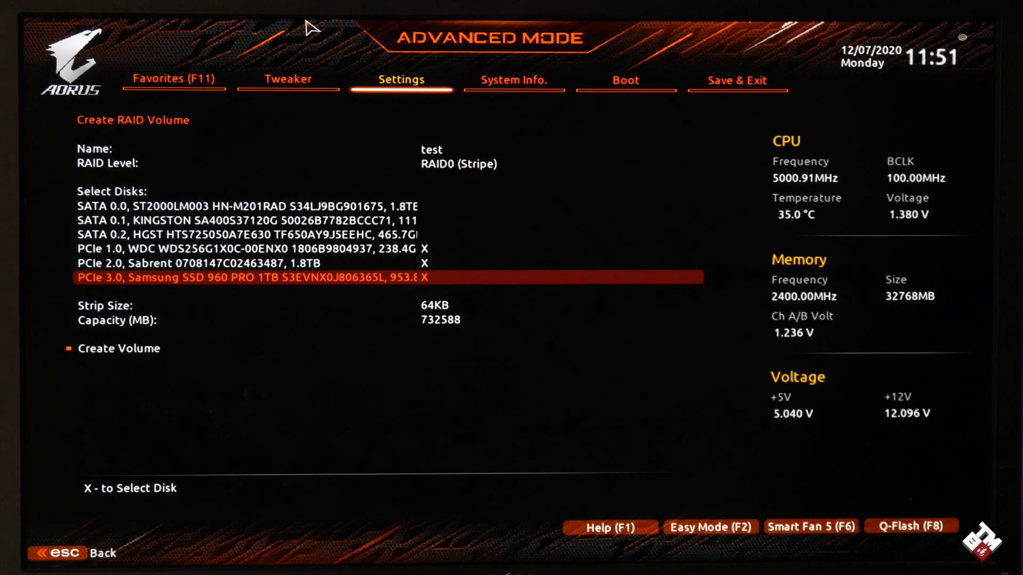
key(Down)
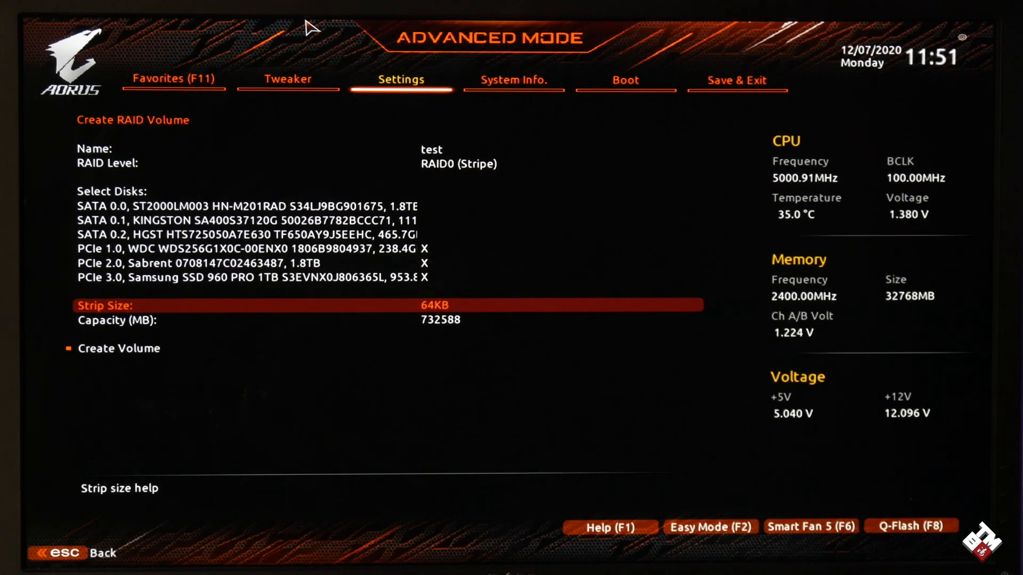
key(Down)
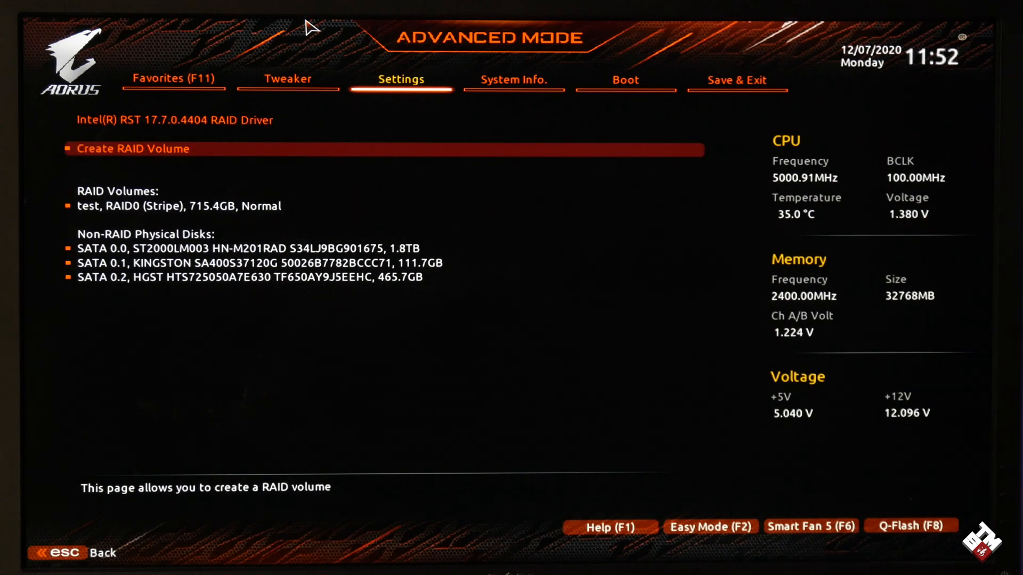
Review the test volume details, then save the configuration and exit to boot Windows.
click(178, 205)
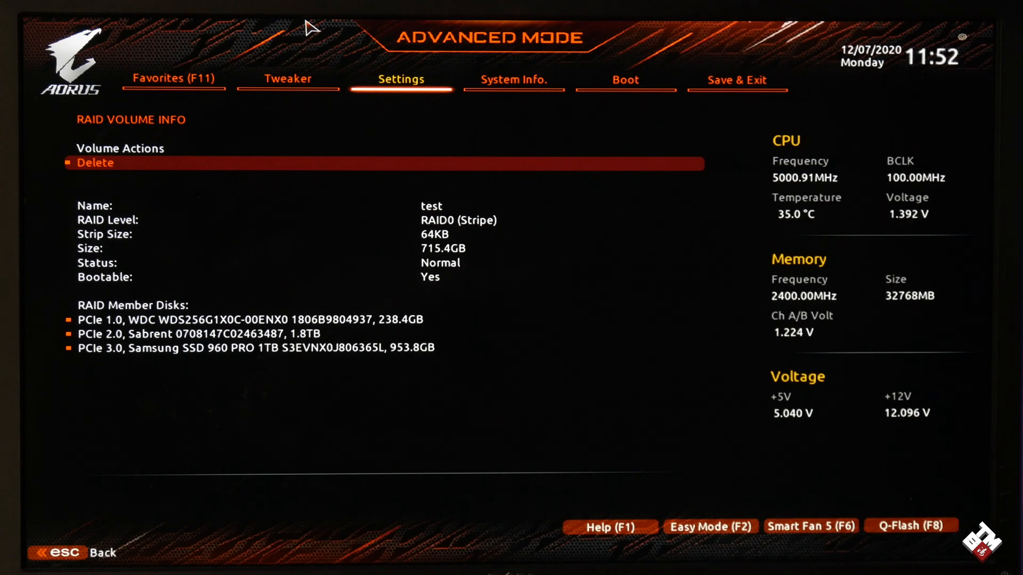
key(Esc)
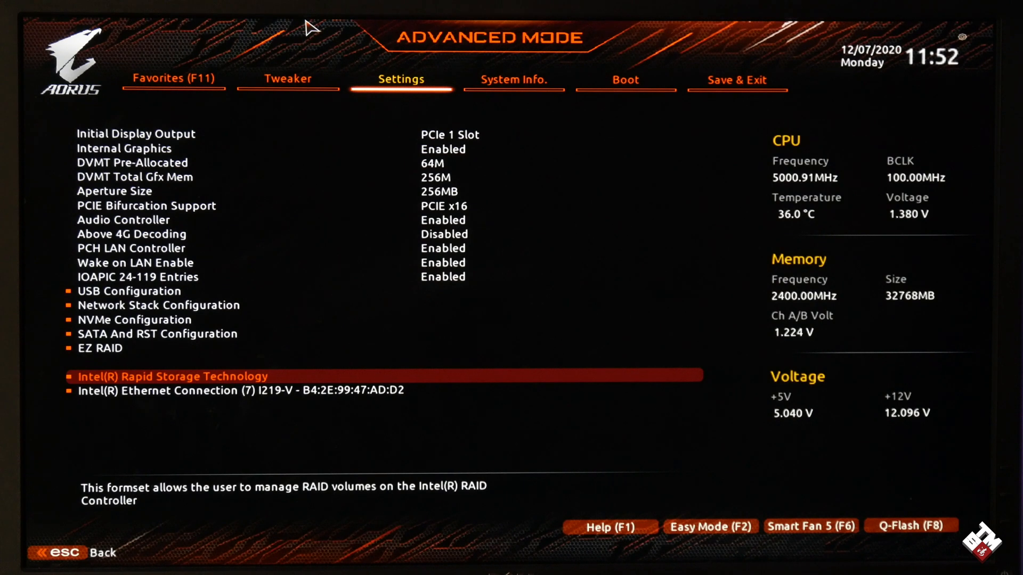
click(156, 333)
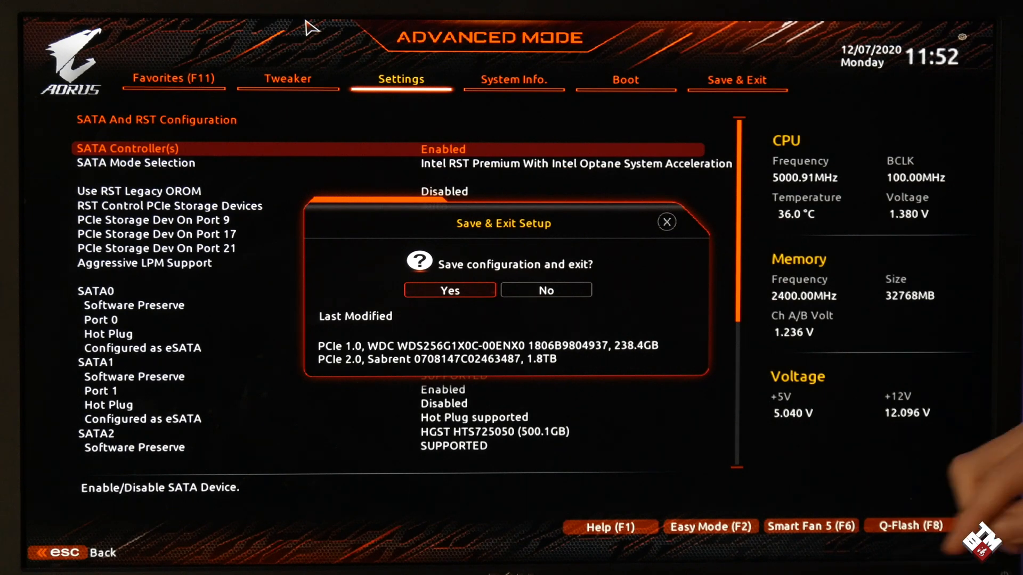
click(449, 290)
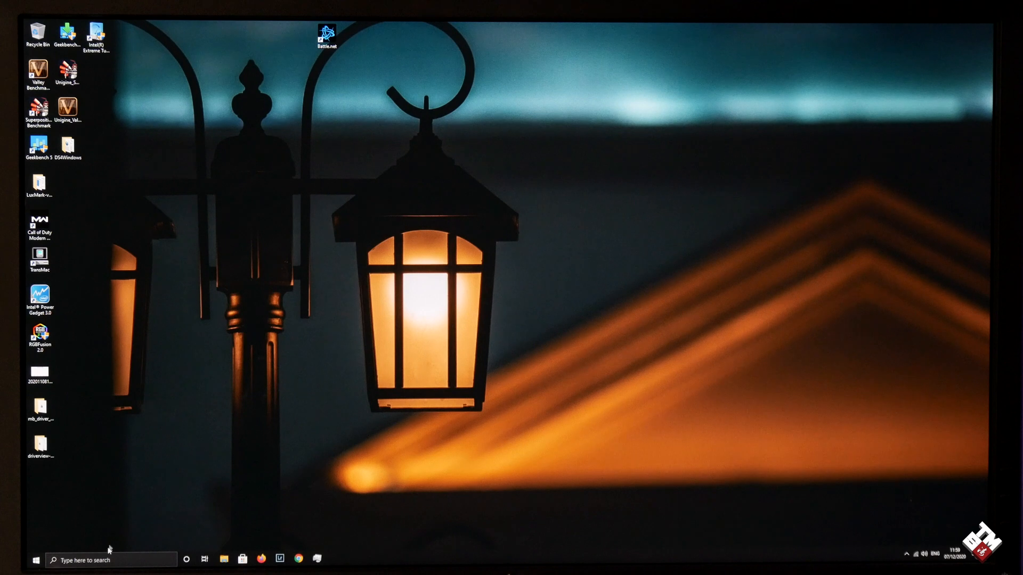
Launch Disk Management and initialize the new 715 GB disk as GPT.
click(110, 559)
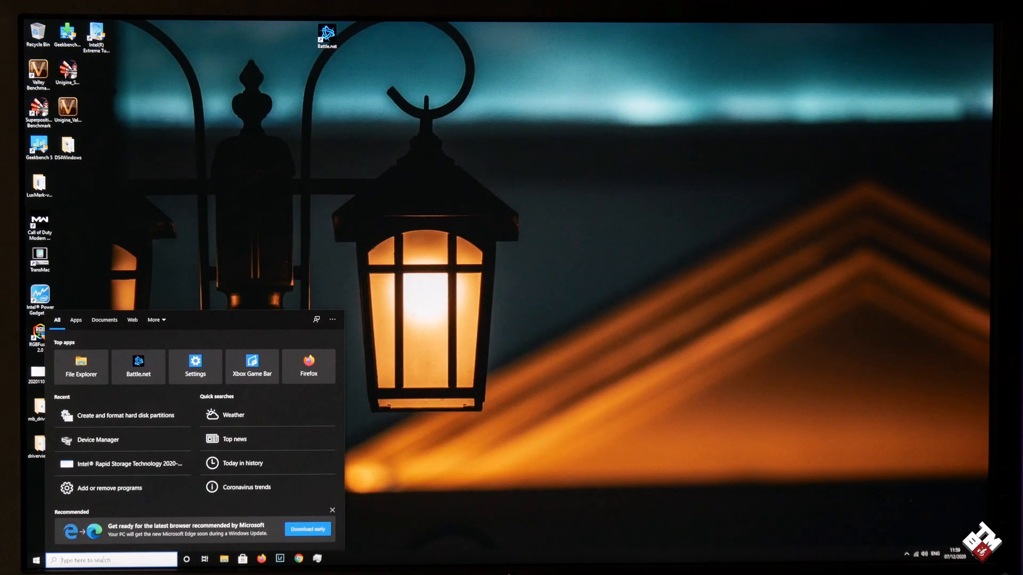
click(122, 415)
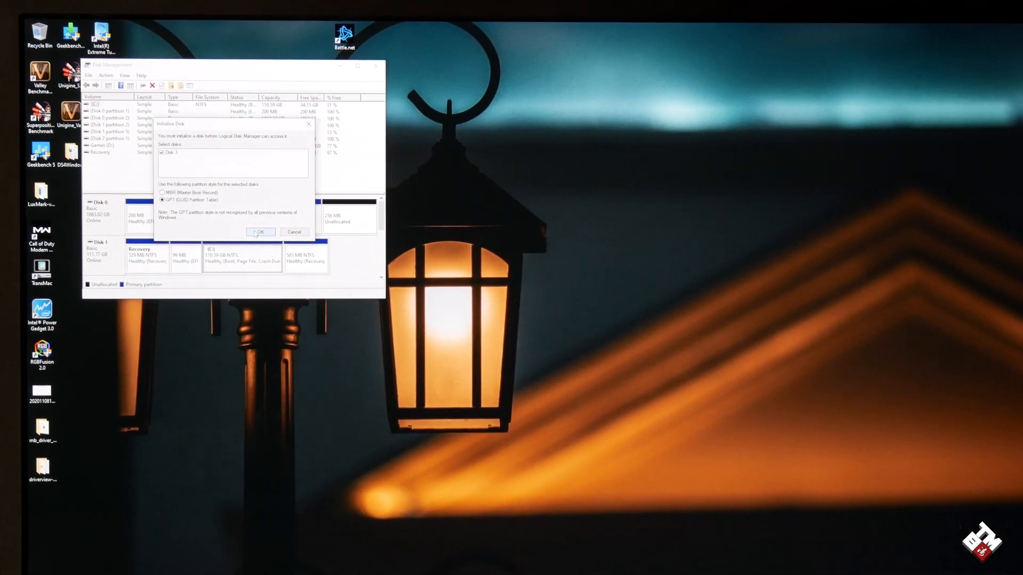
click(259, 233)
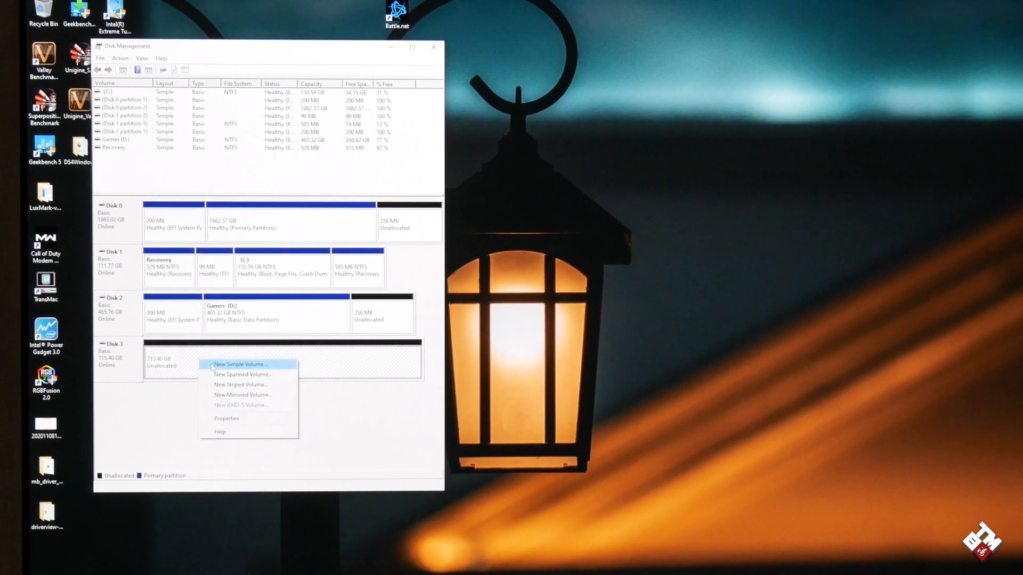
Create a full-size NTFS simple volume on Disk 3 labelled RAID0.
click(240, 364)
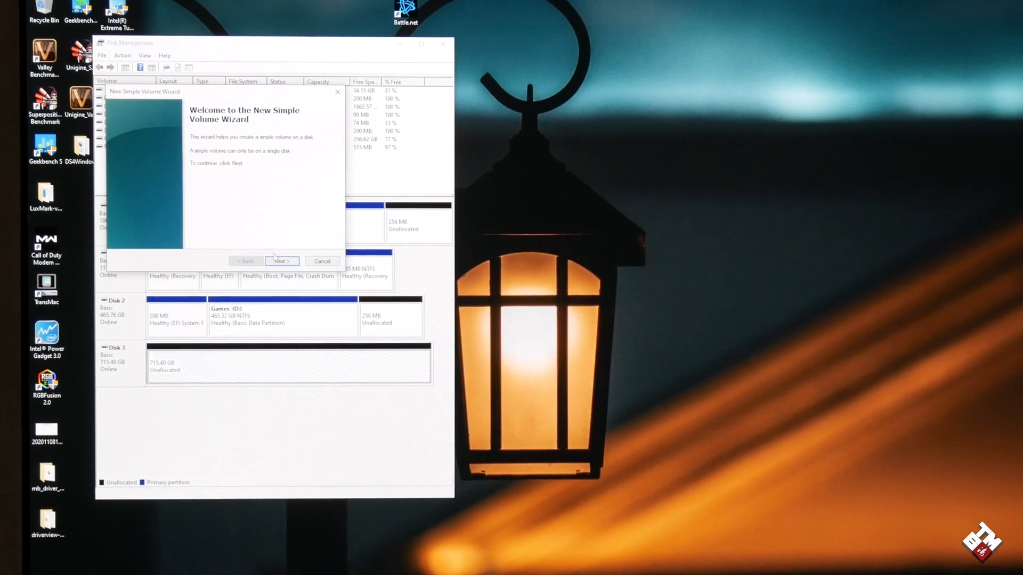
click(280, 261)
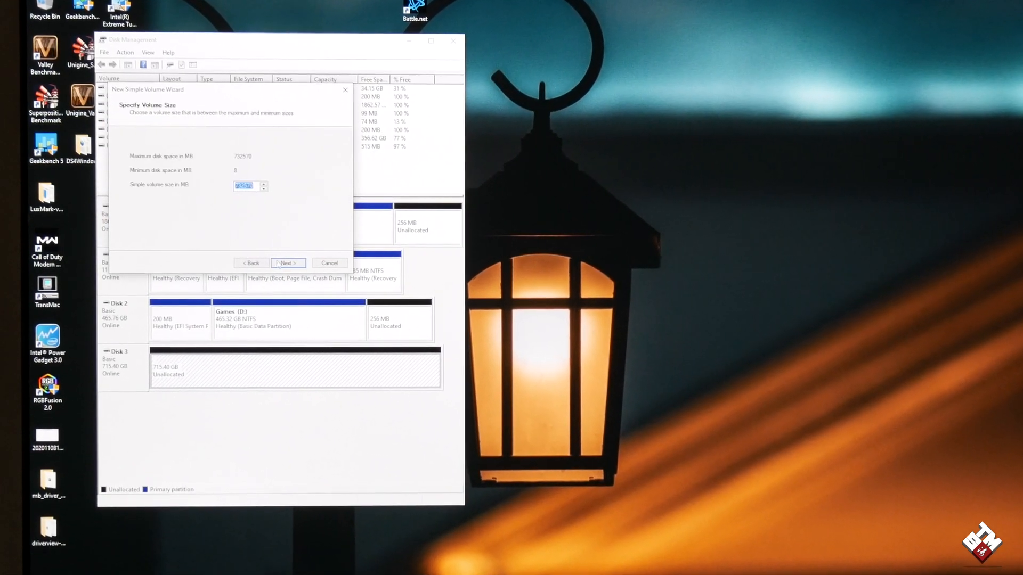
click(285, 263)
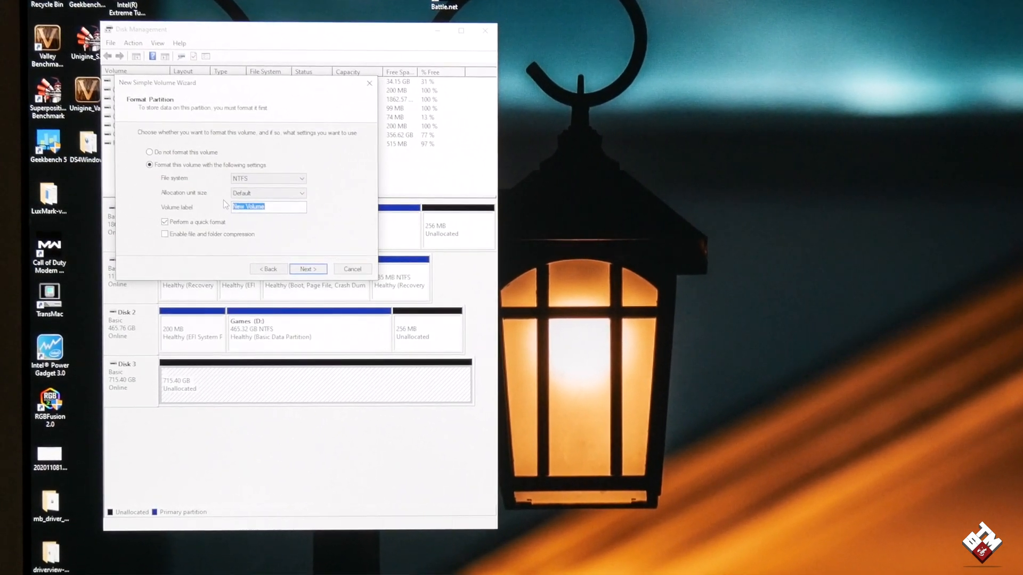
text(RAID0)
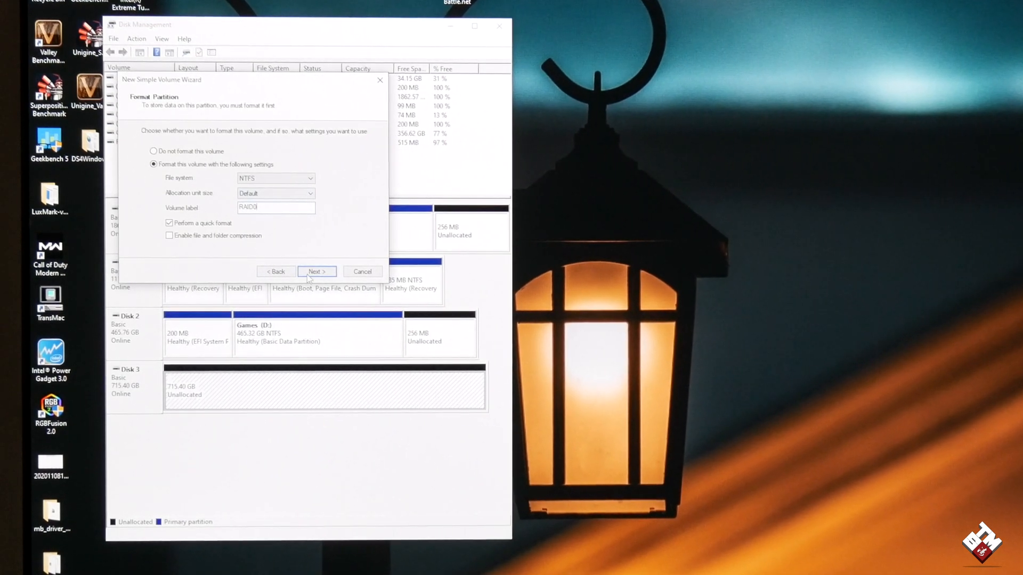
click(315, 272)
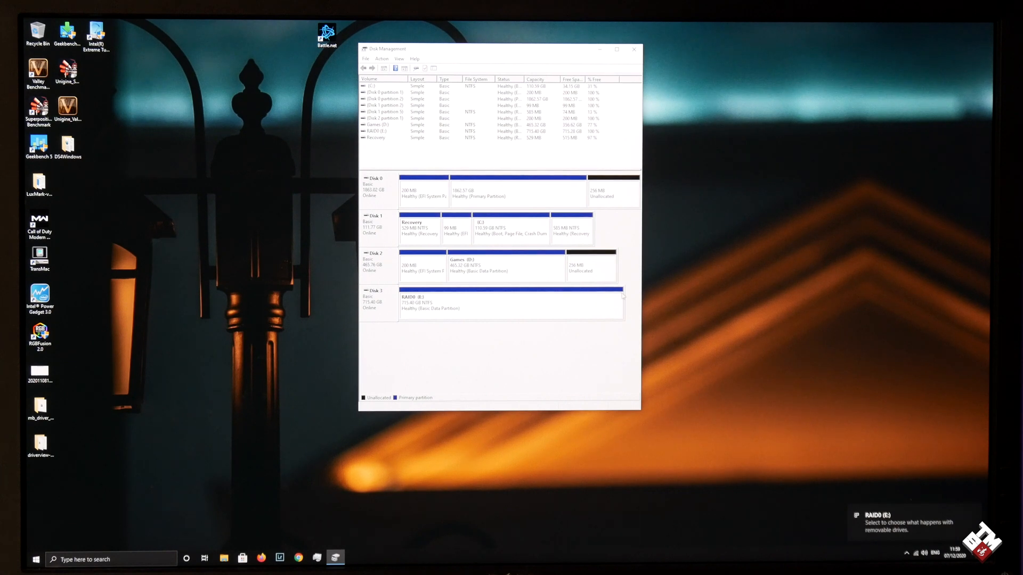
Browse This PC, view the empty RAID0 (E:) drive, and close the window.
click(632, 49)
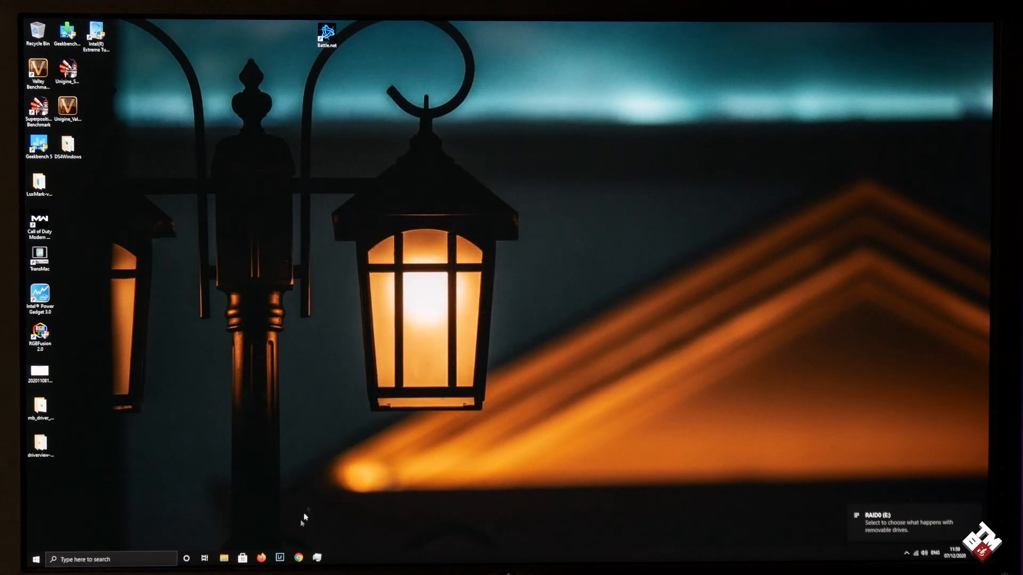
click(224, 559)
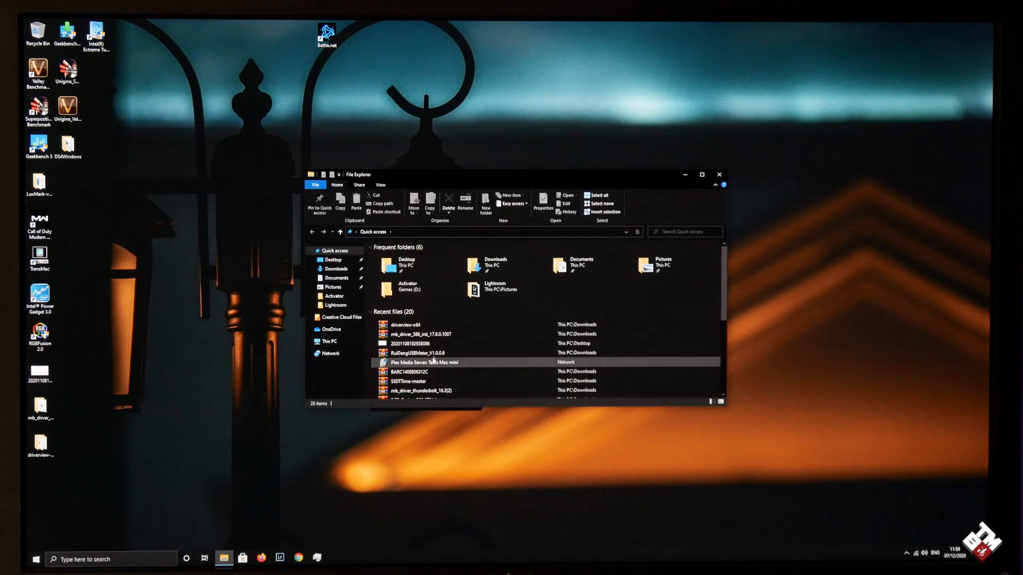
click(329, 341)
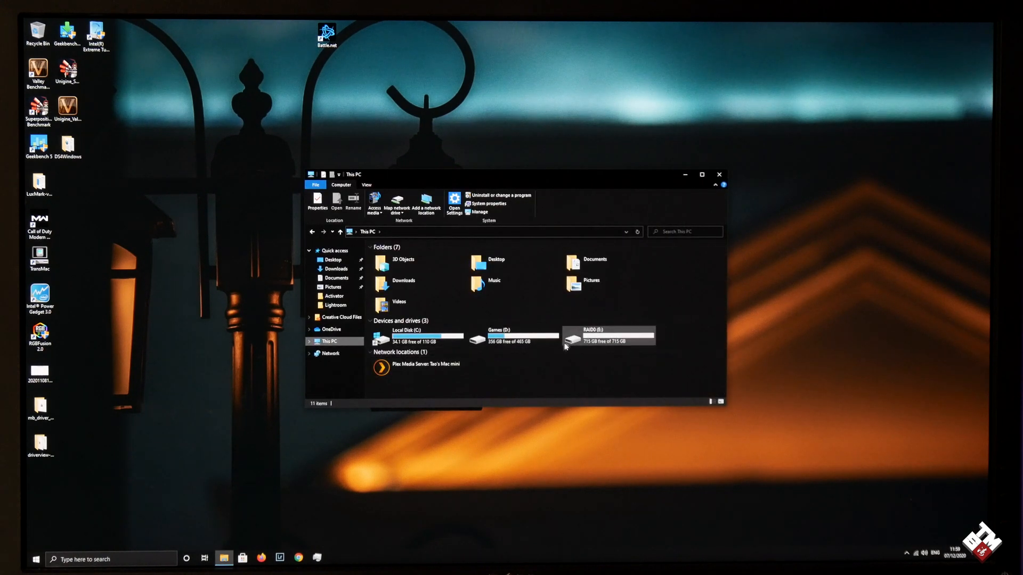
double_click(606, 336)
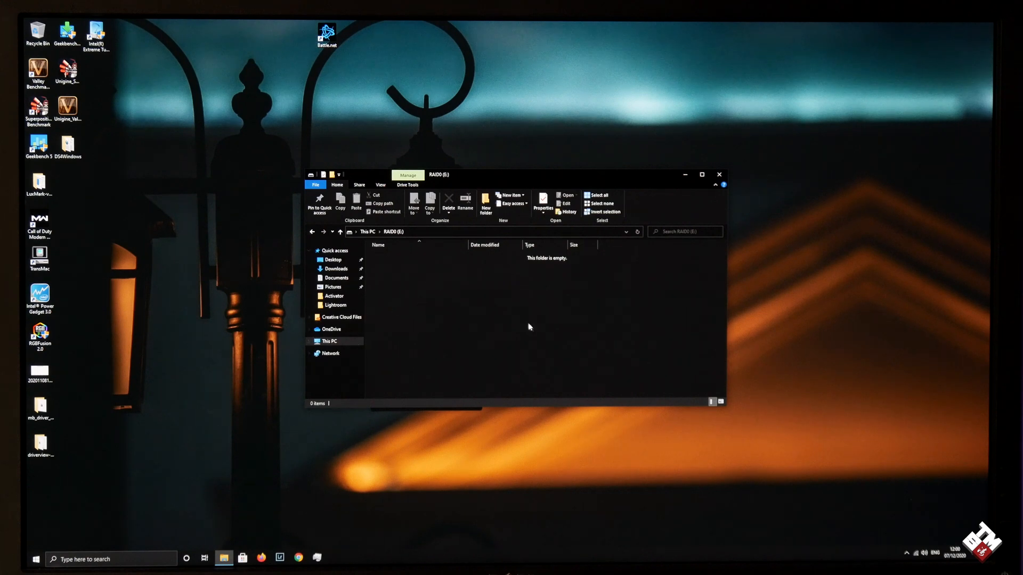
click(719, 174)
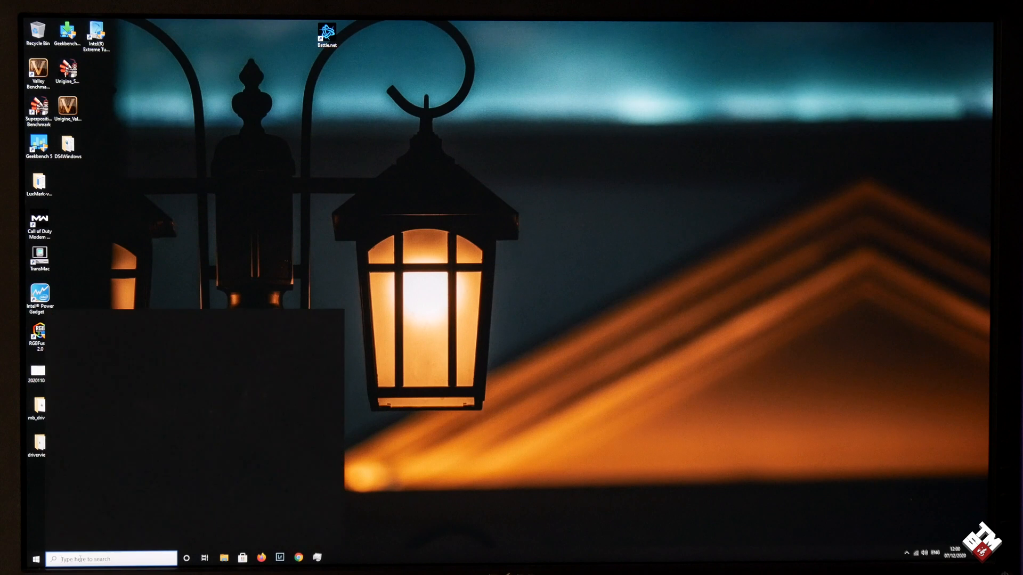
Run the speed test on the RAID drive, recording about 1904 MB/s write and 2957 MB/s read.
text(microsoft edge)
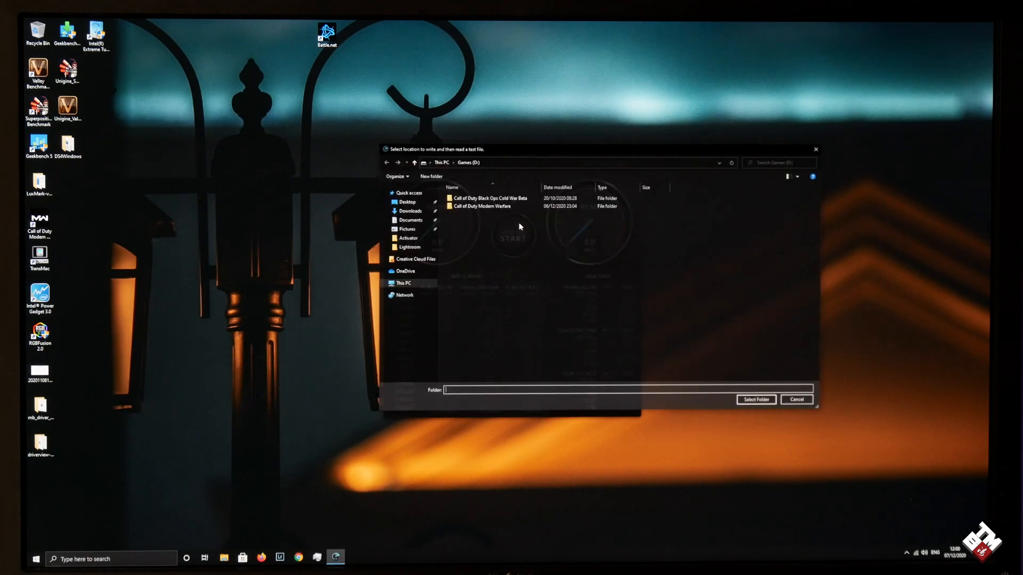
click(403, 283)
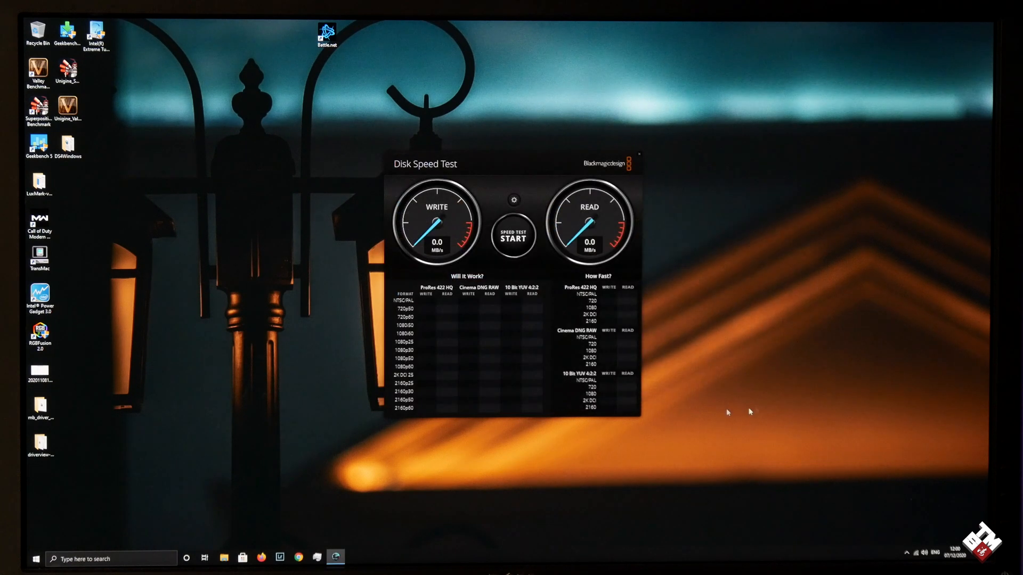
click(513, 236)
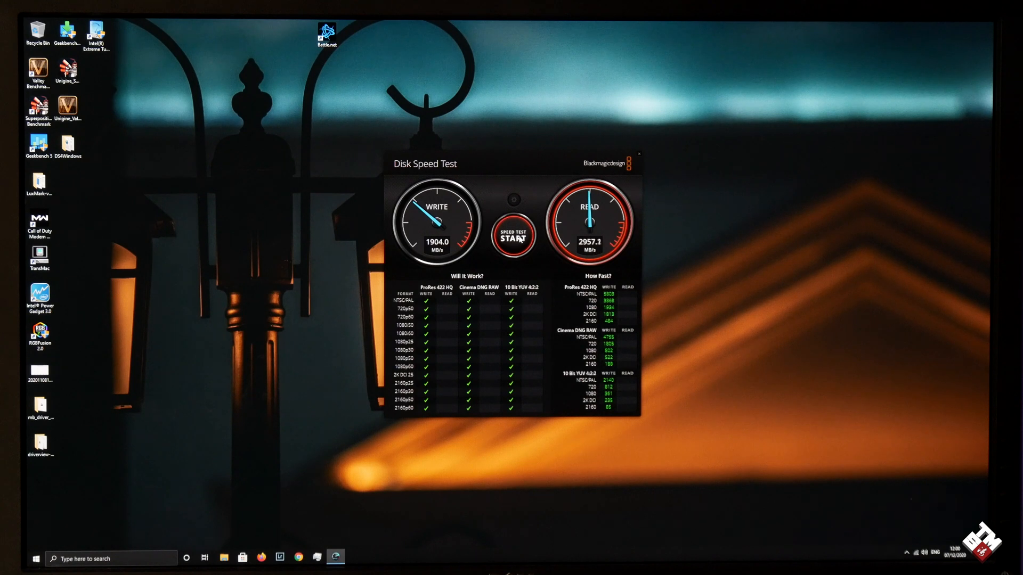
click(514, 235)
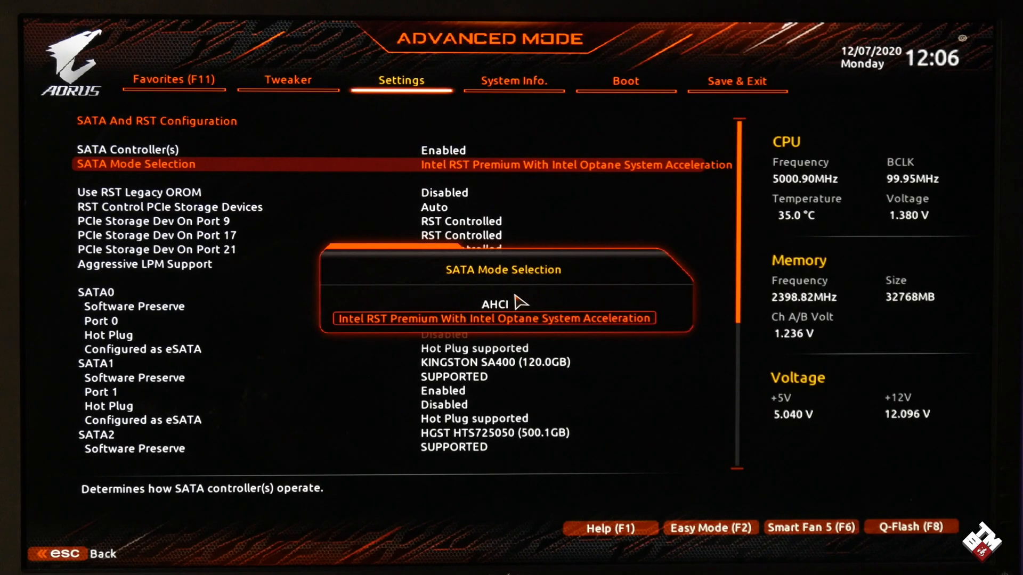
Set SATA Mode Selection to AHCI and reopen SATA And RST Configuration to confirm it.
click(502, 304)
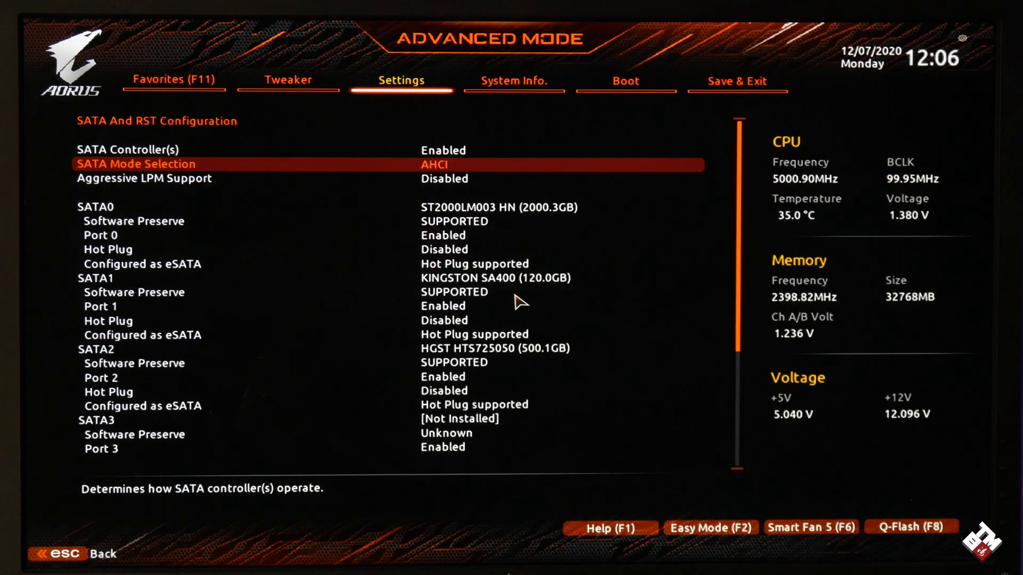
key(esc)
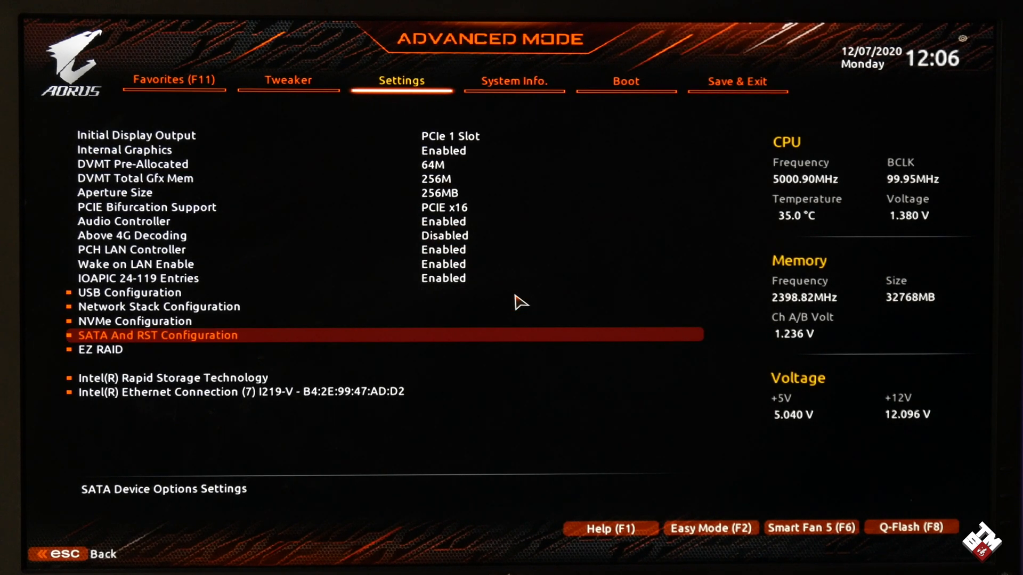
key(Down)
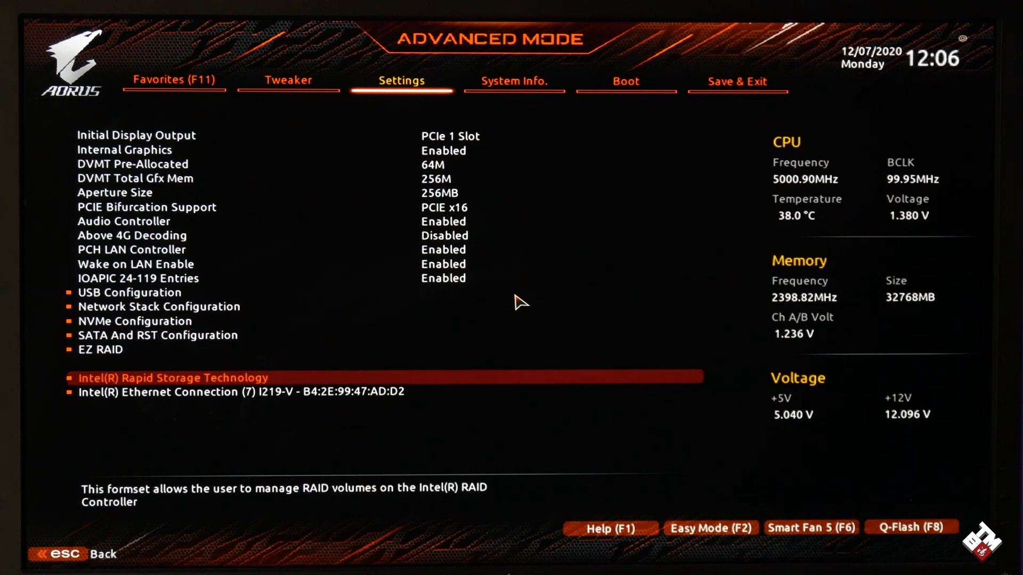
click(158, 335)
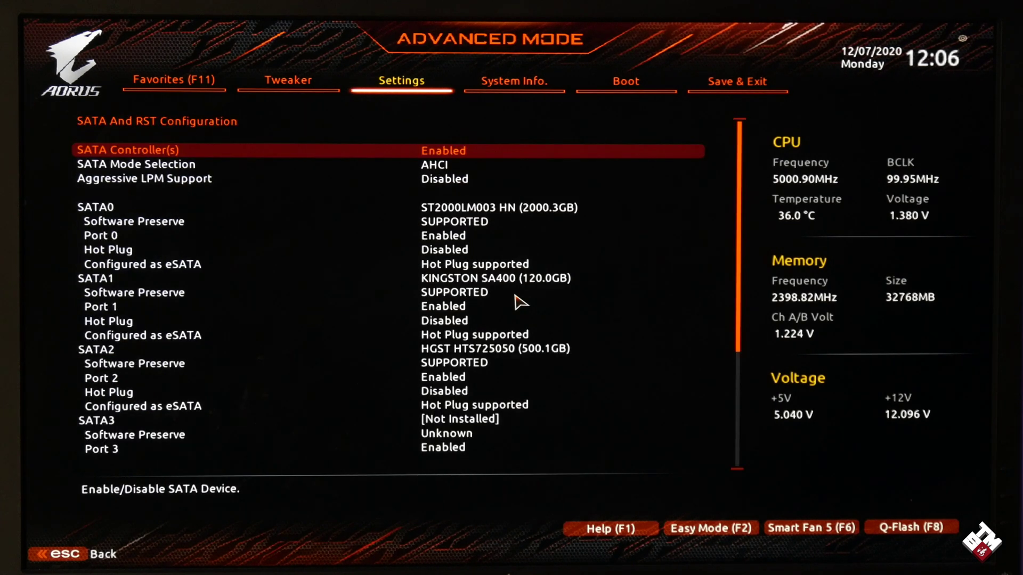
click(137, 164)
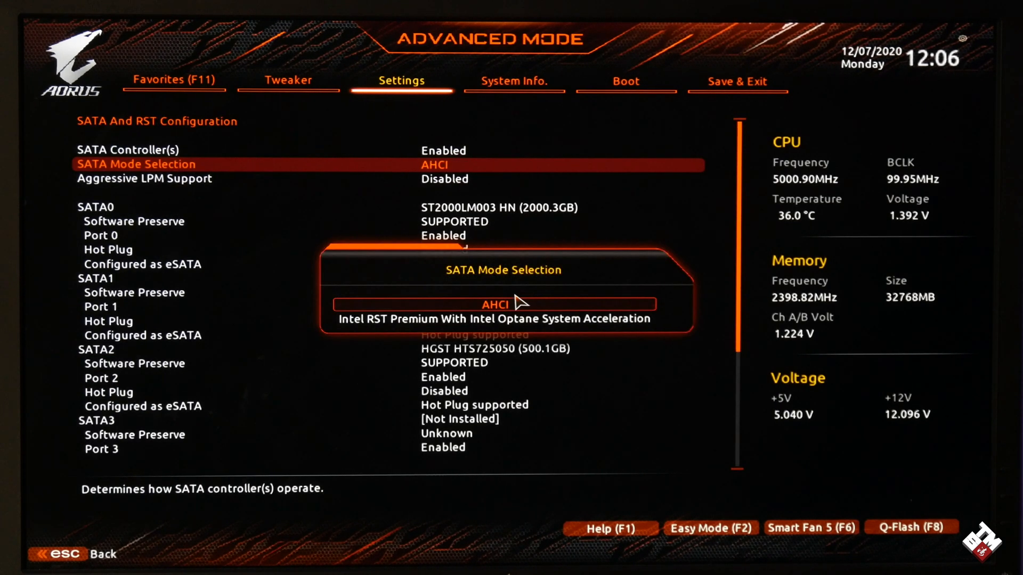